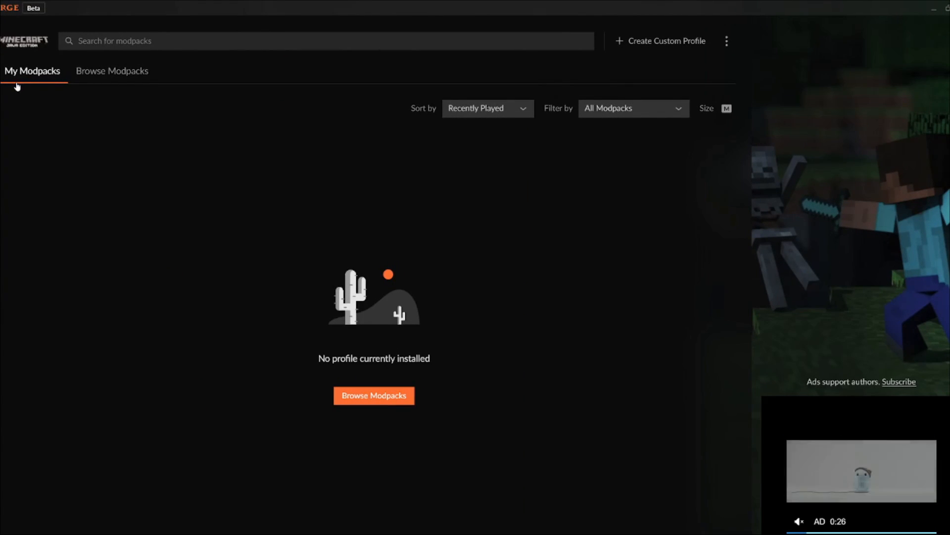
pyautogui.moveTo(683, 60)
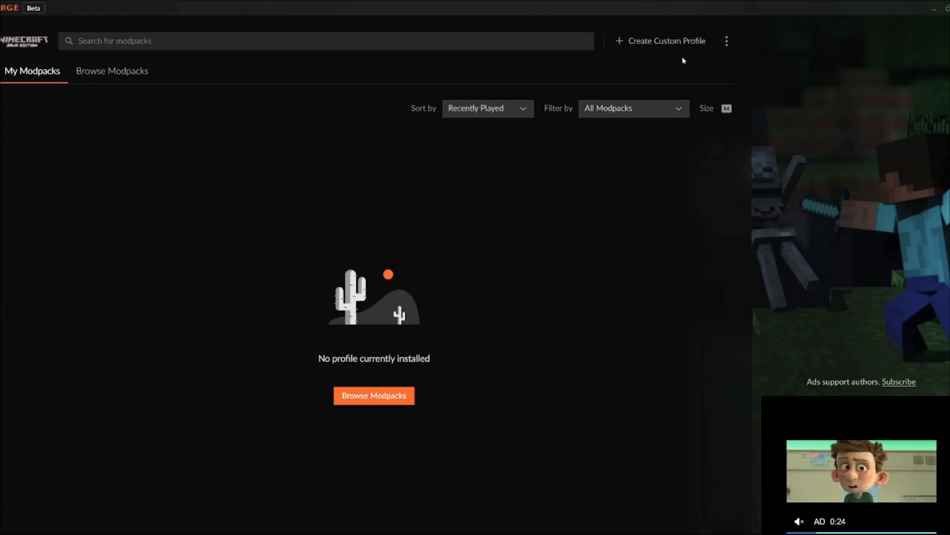
# - Create a new profile named Custom on Minecraft 1.16.5 with Forge forge-36.2.0
pyautogui.click(665, 40)
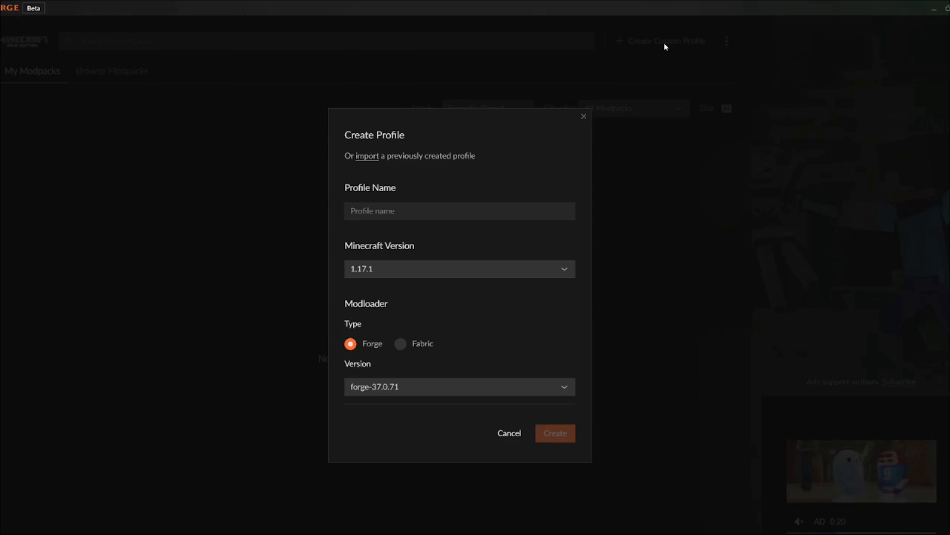
pyautogui.click(459, 211)
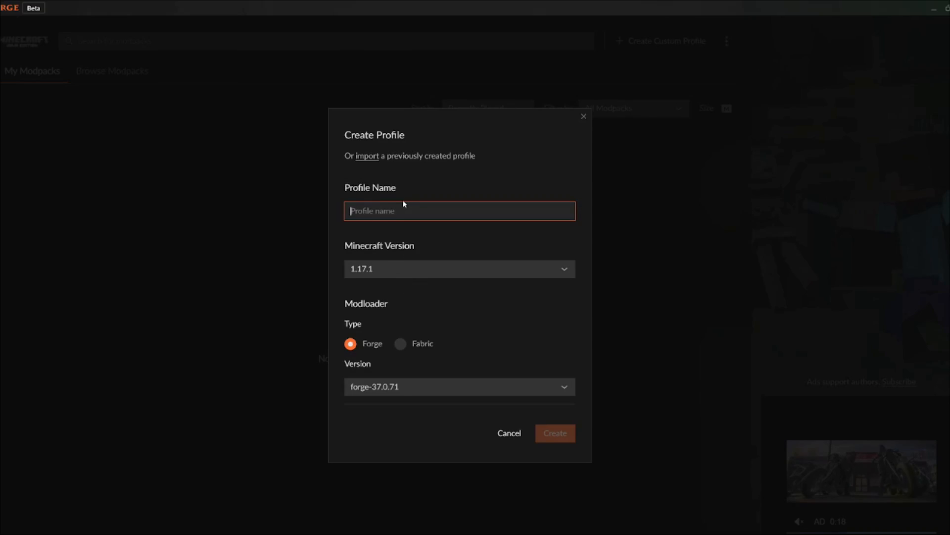
pyautogui.write('Custom')
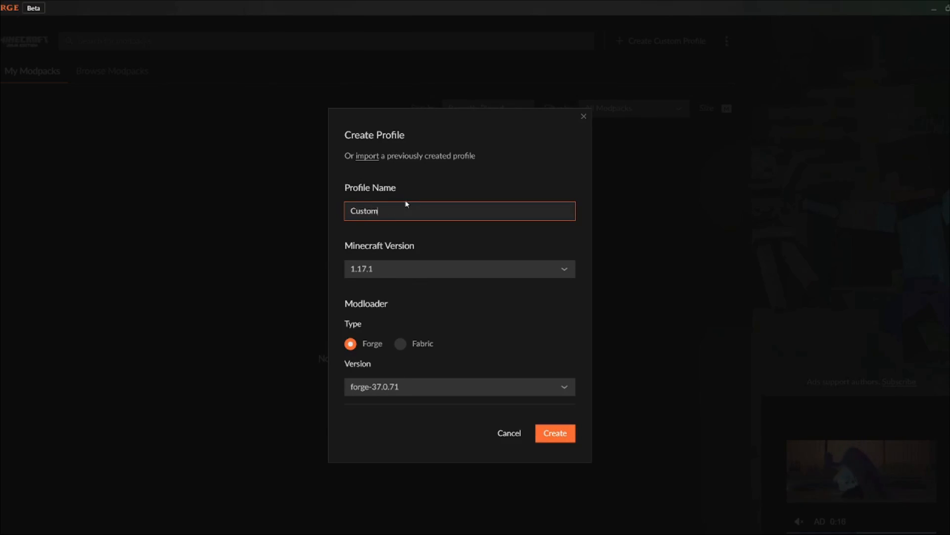
pyautogui.click(460, 269)
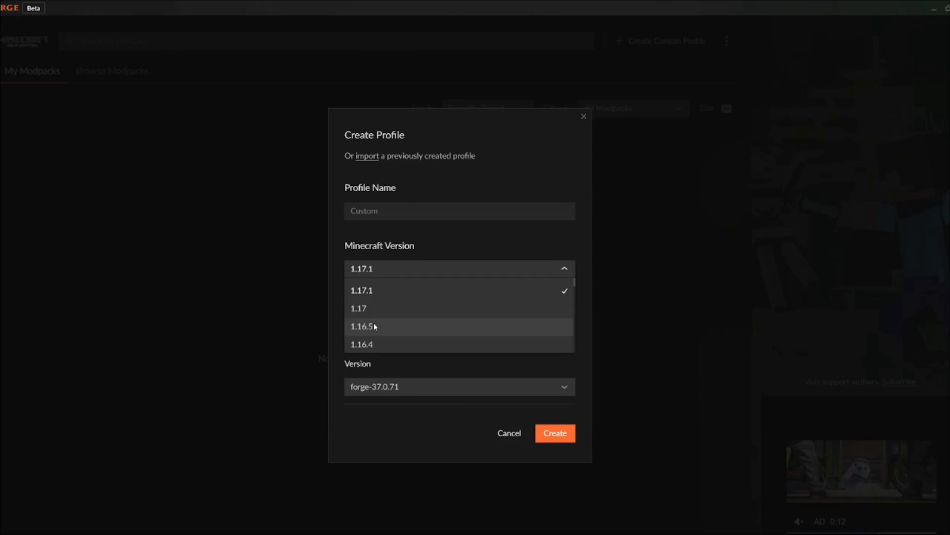
pyautogui.click(362, 327)
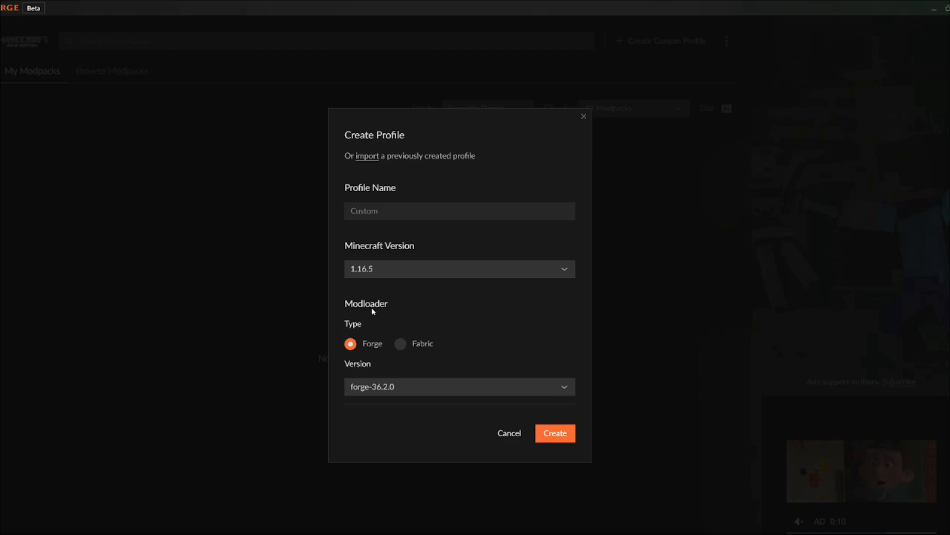
pyautogui.moveTo(368, 398)
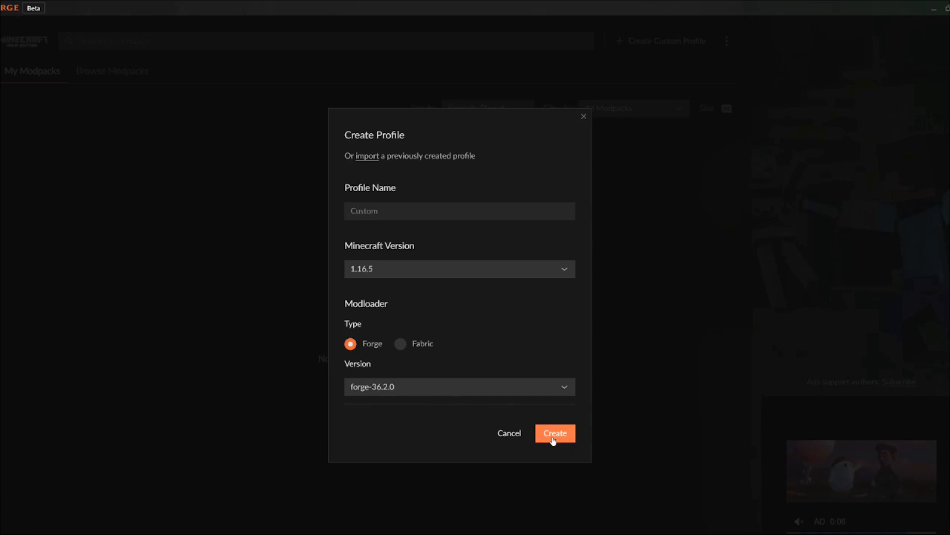
pyautogui.click(554, 434)
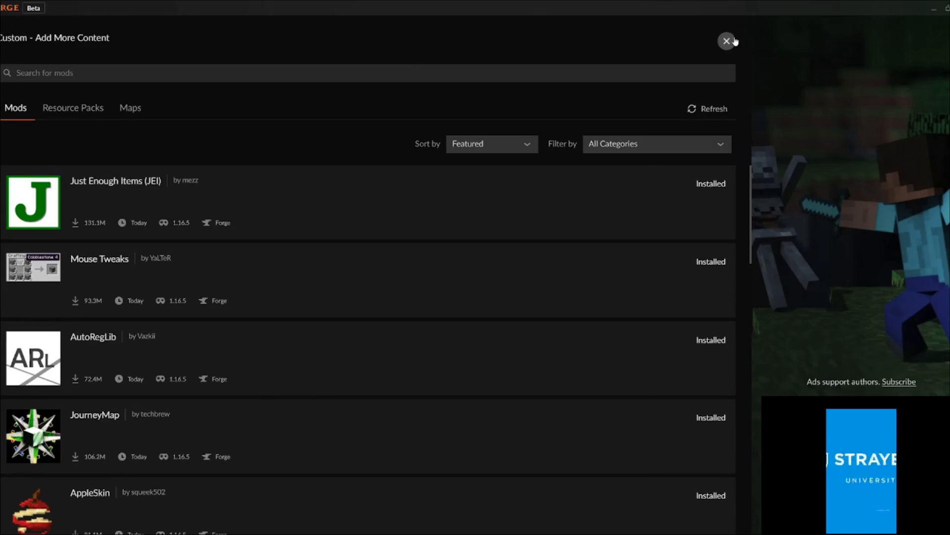
# - Close the Custom profile's Add More Content browser
pyautogui.click(724, 41)
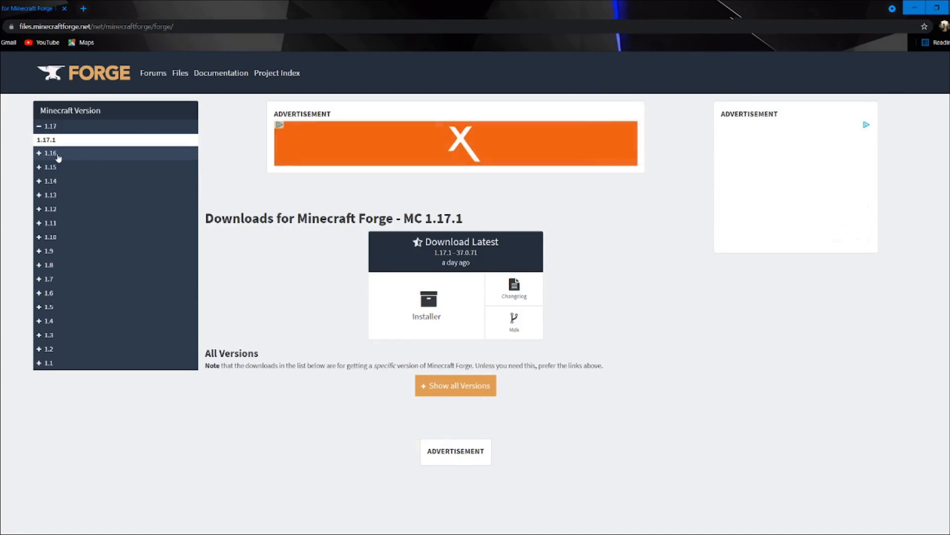
# - Show the 1.16.5 Forge downloads page with all Forge versions listed
pyautogui.click(48, 153)
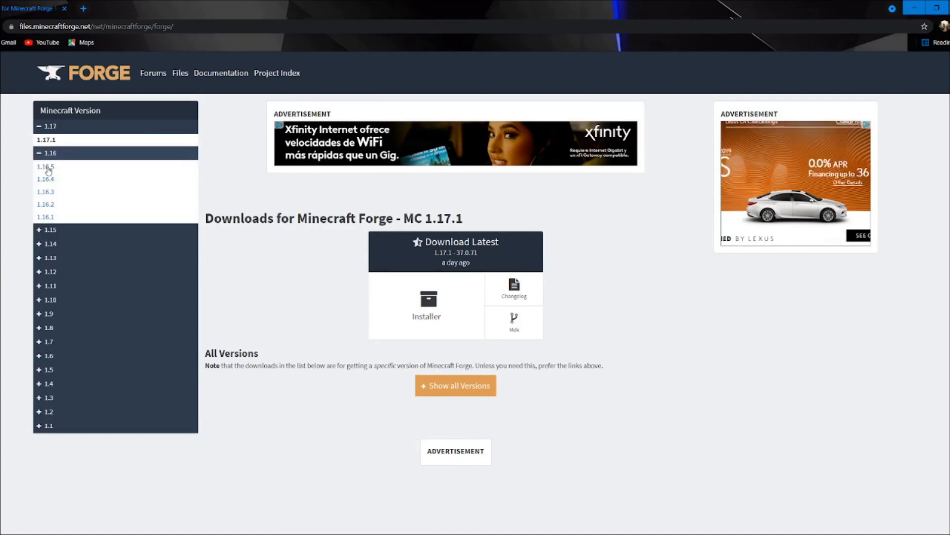
pyautogui.click(43, 166)
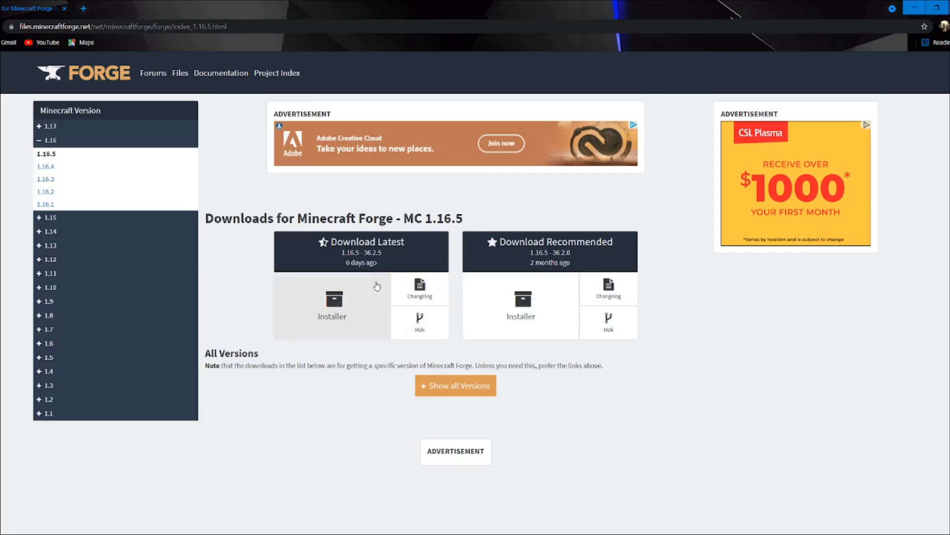
pyautogui.click(455, 385)
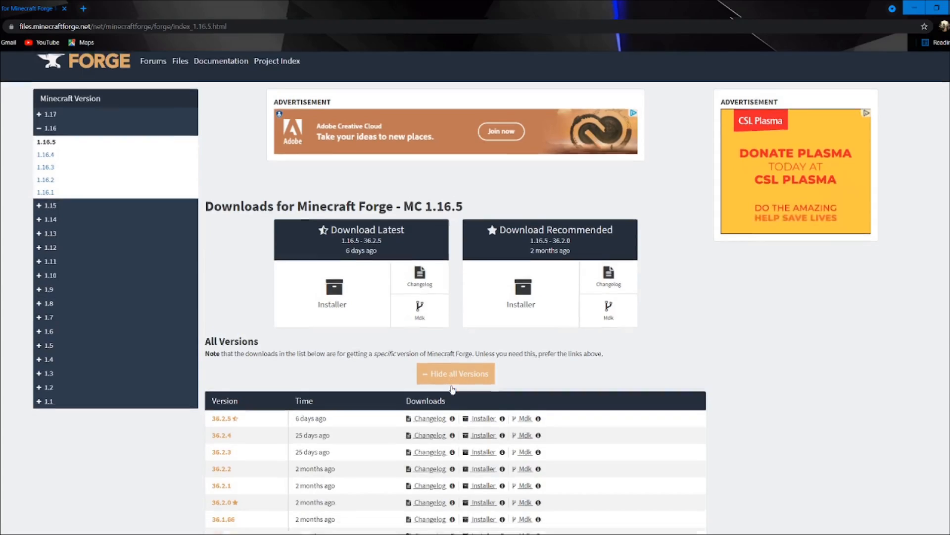
pyautogui.scroll(-3)
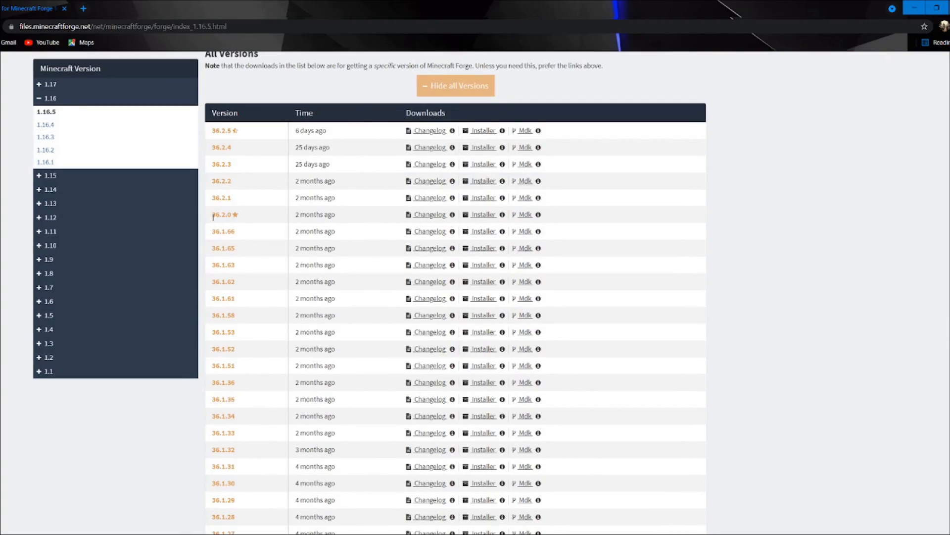
pyautogui.moveTo(459, 219)
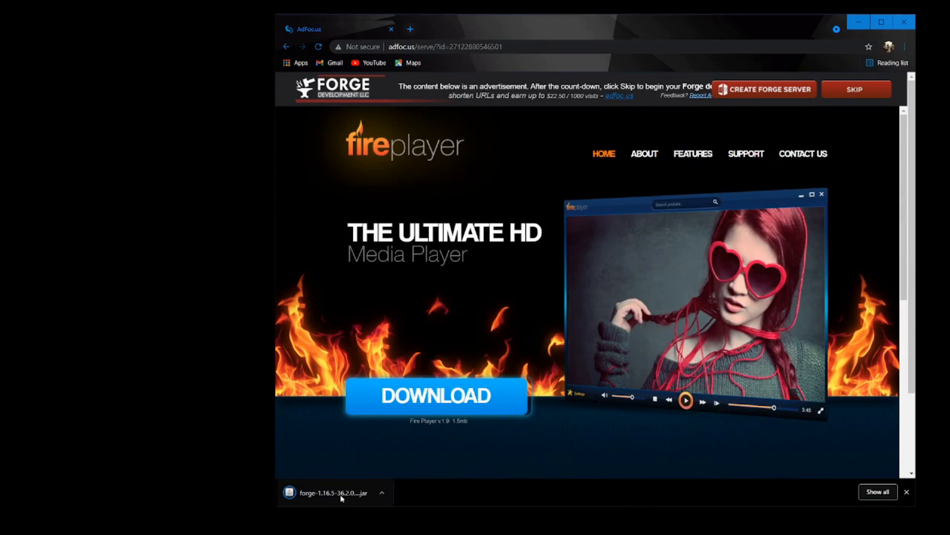
pyautogui.moveTo(190, 211)
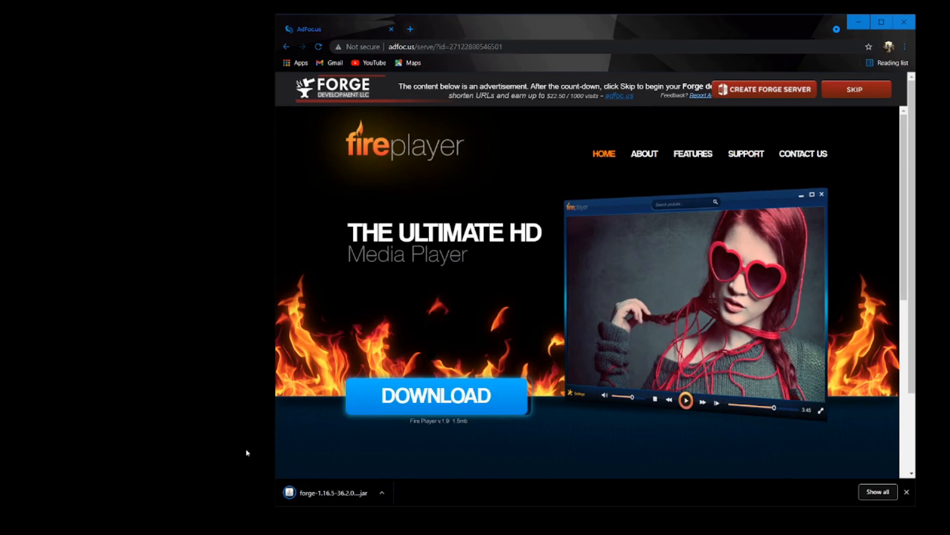
# - Run the downloaded forge 1.16.5-36.2.0 installer jar with Java(TM) Platform SE binary
pyautogui.click(327, 492)
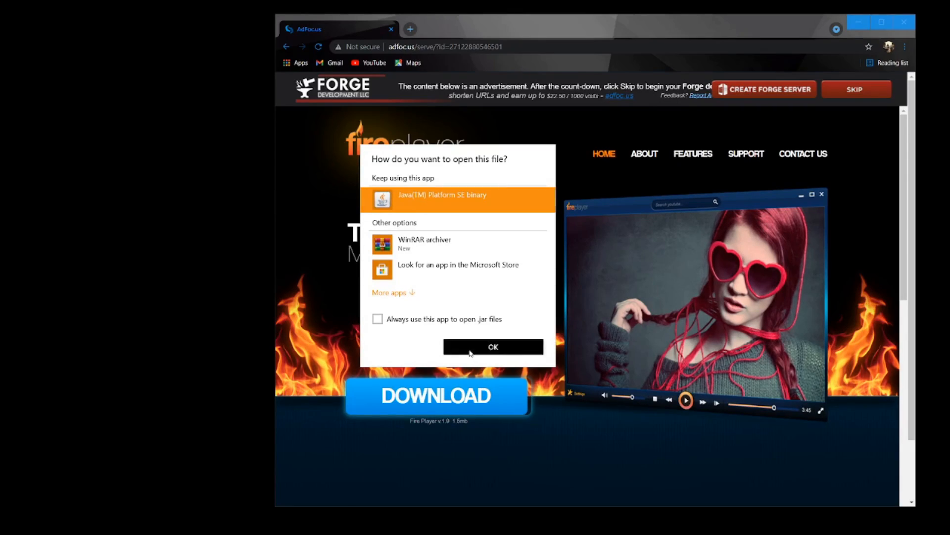
pyautogui.click(493, 348)
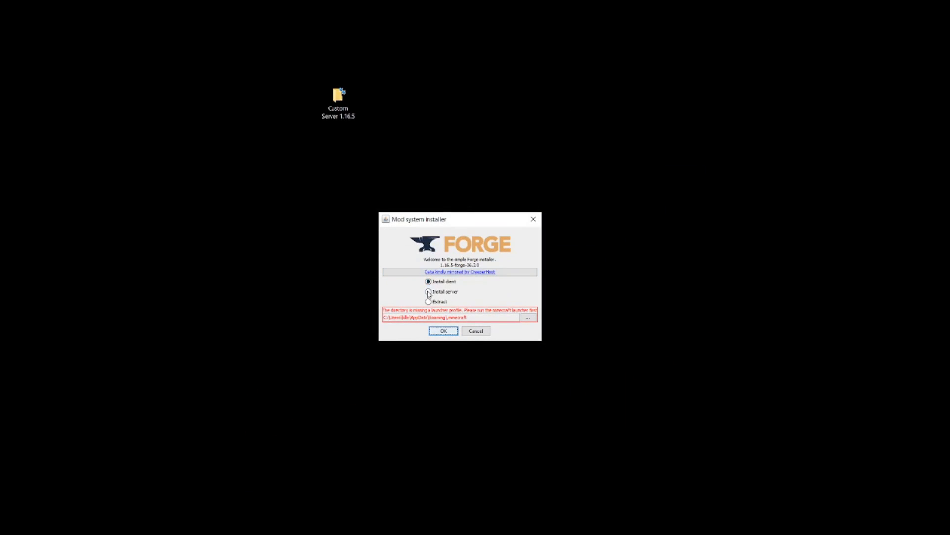
# - Install the Forge server into the desktop's Custom Server 1.16.5 folder and confirm completion
pyautogui.click(427, 291)
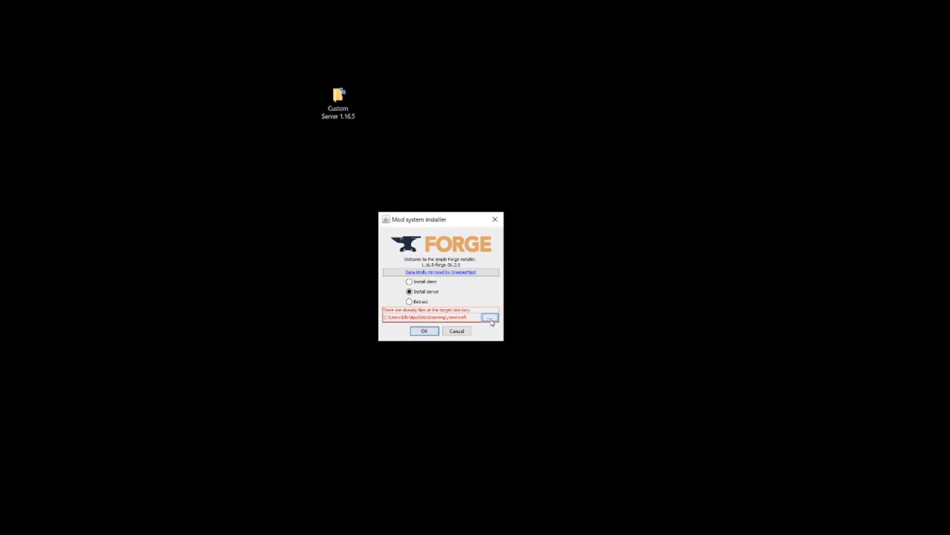
pyautogui.click(490, 316)
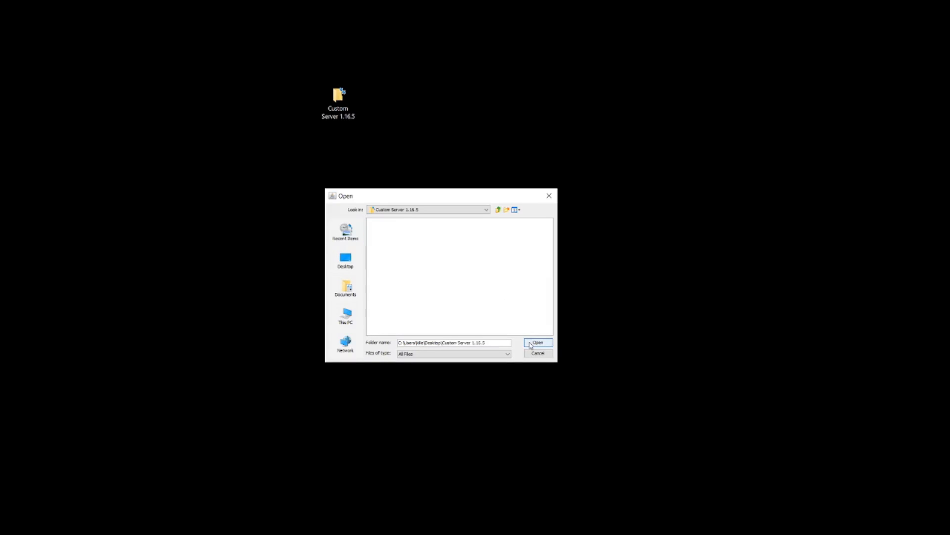
pyautogui.click(537, 343)
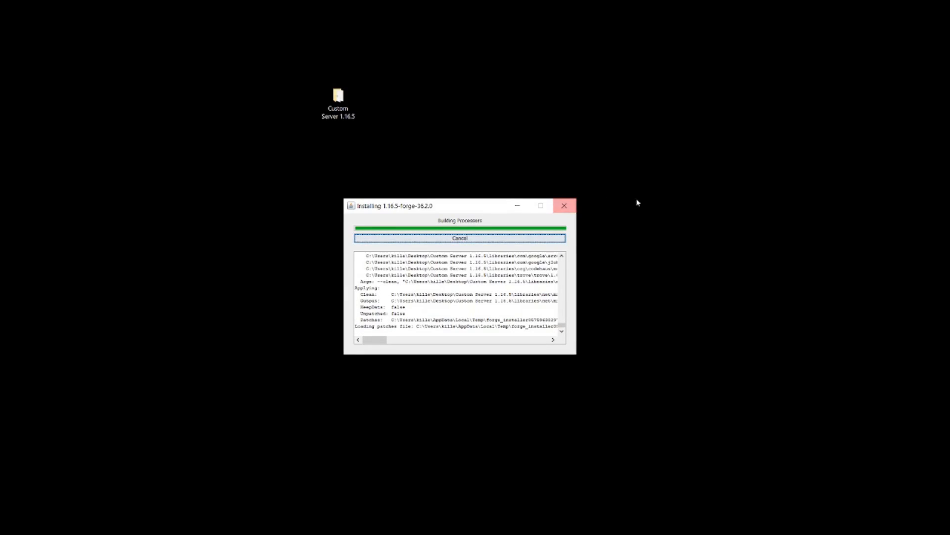
pyautogui.moveTo(719, 268)
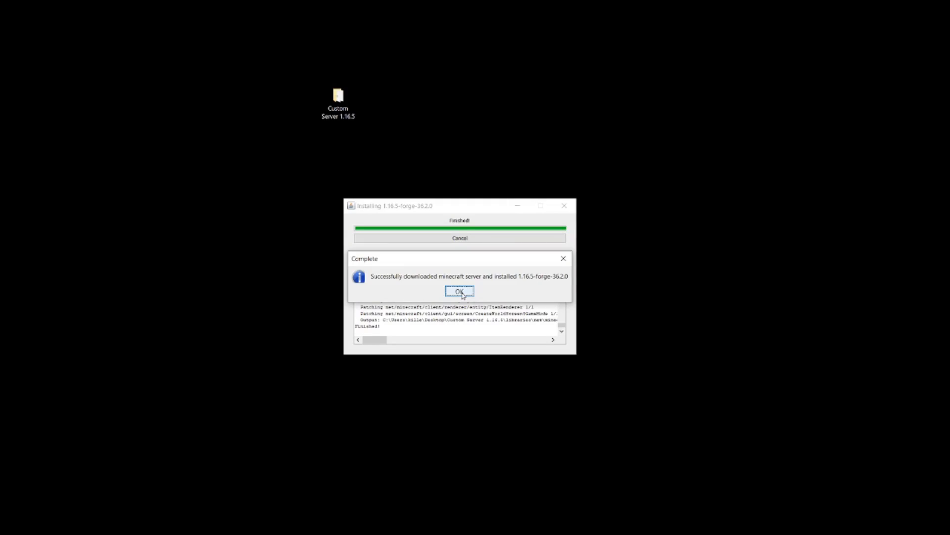
pyautogui.click(459, 291)
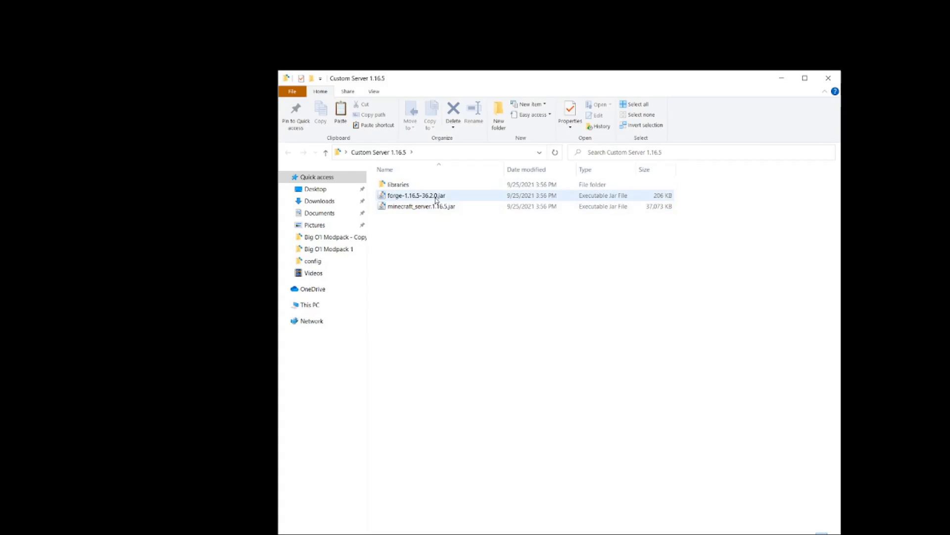
# - Run forge-1.16.5-36.2.0.jar once to generate config, mods, logs folders and eula.txt
pyautogui.click(417, 195)
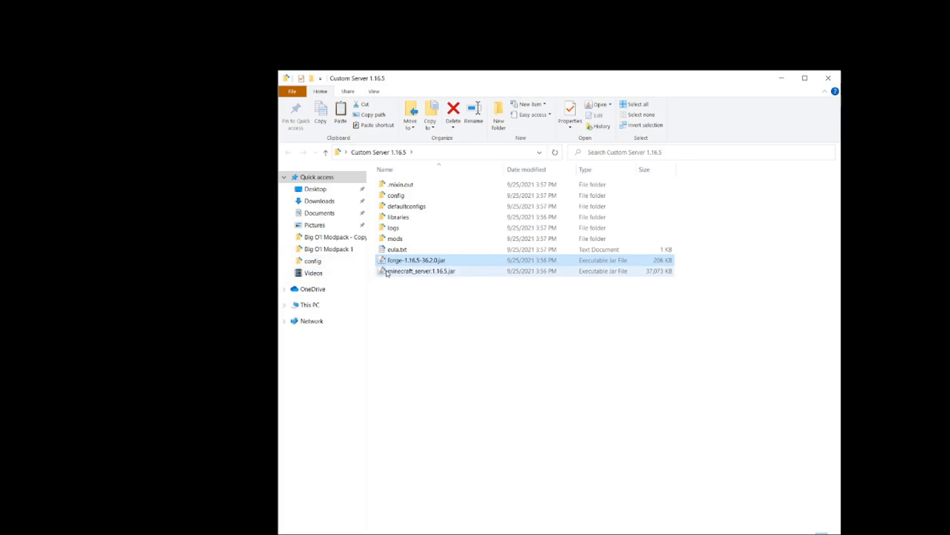
pyautogui.moveTo(417, 249)
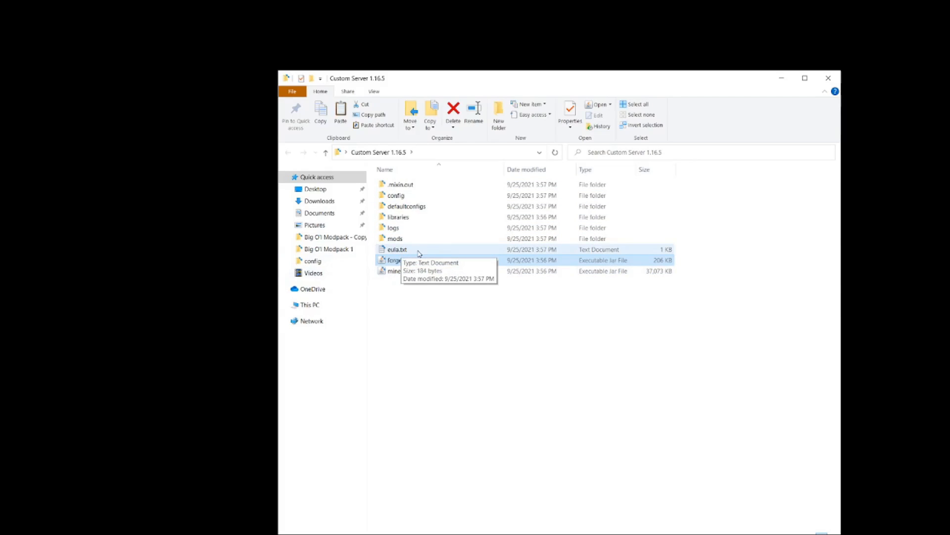
# - Edit eula.txt so eula reads true instead of false
pyautogui.doubleClick(396, 250)
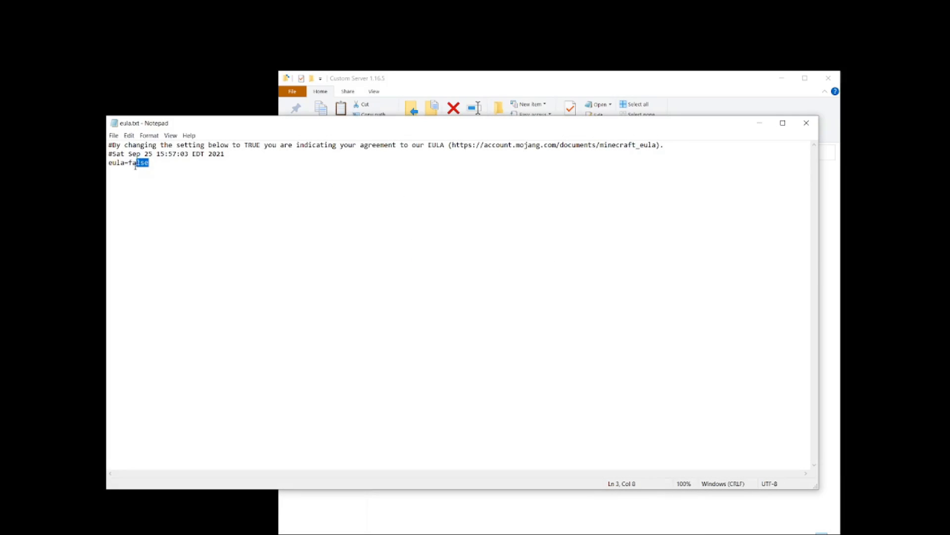
pyautogui.press('Delete')
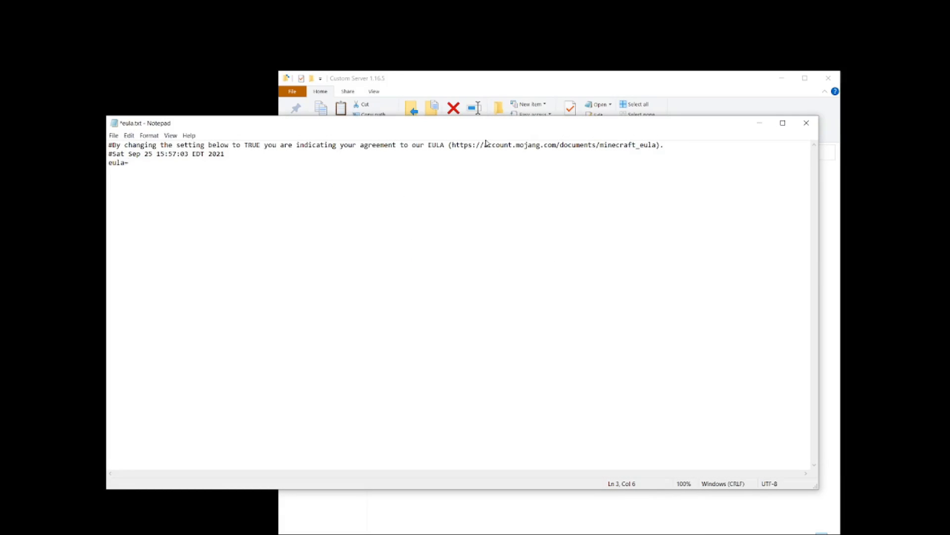
pyautogui.write('true')
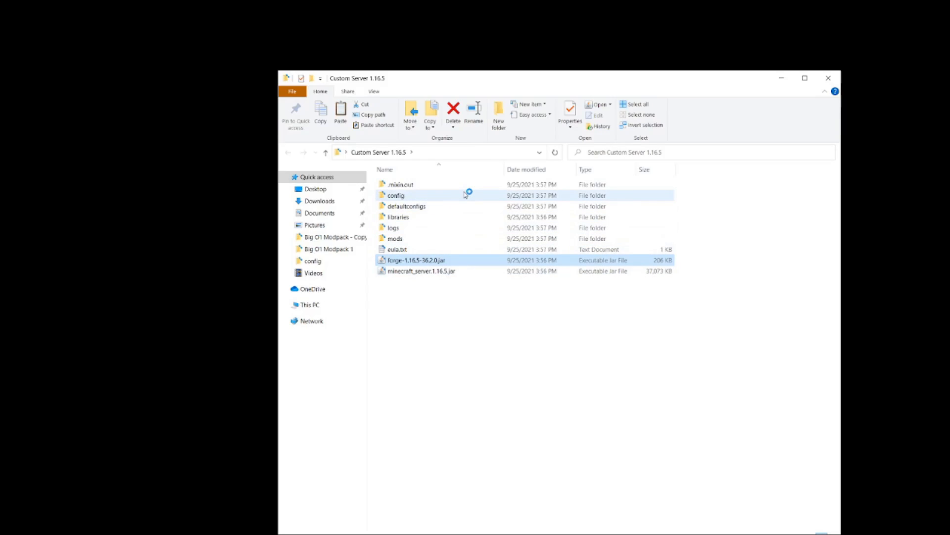
pyautogui.moveTo(449, 216)
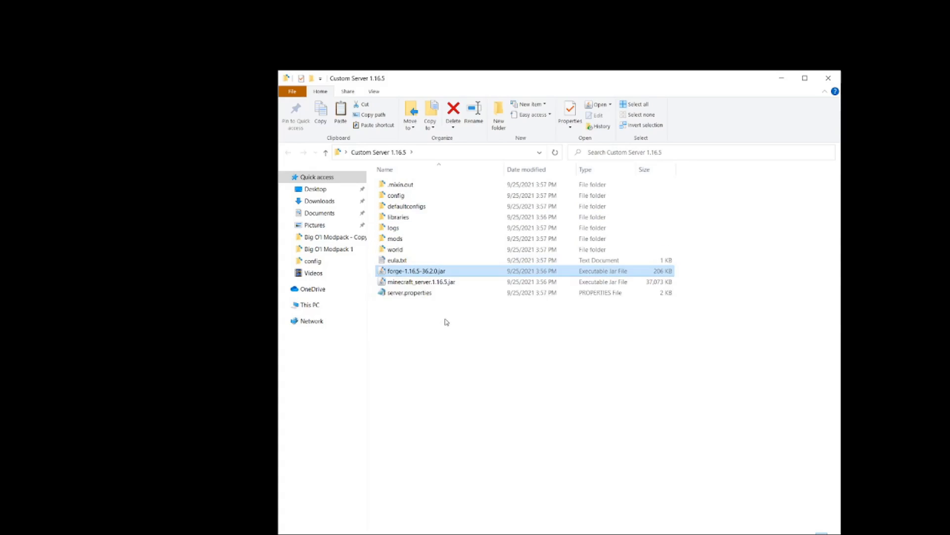
pyautogui.moveTo(406, 251)
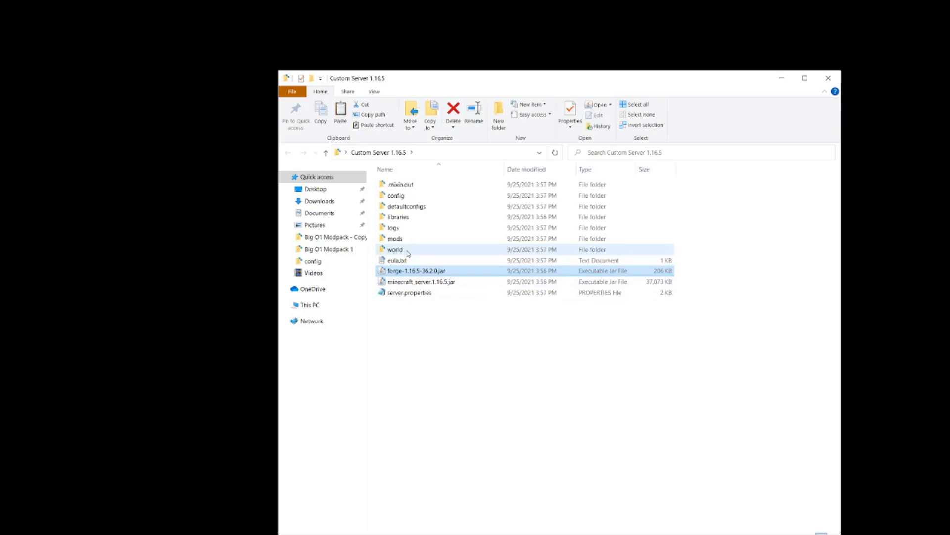
# - Launch forge-1.16.5-36.2.0.jar and let the server GUI finish generating the world
pyautogui.doubleClick(415, 270)
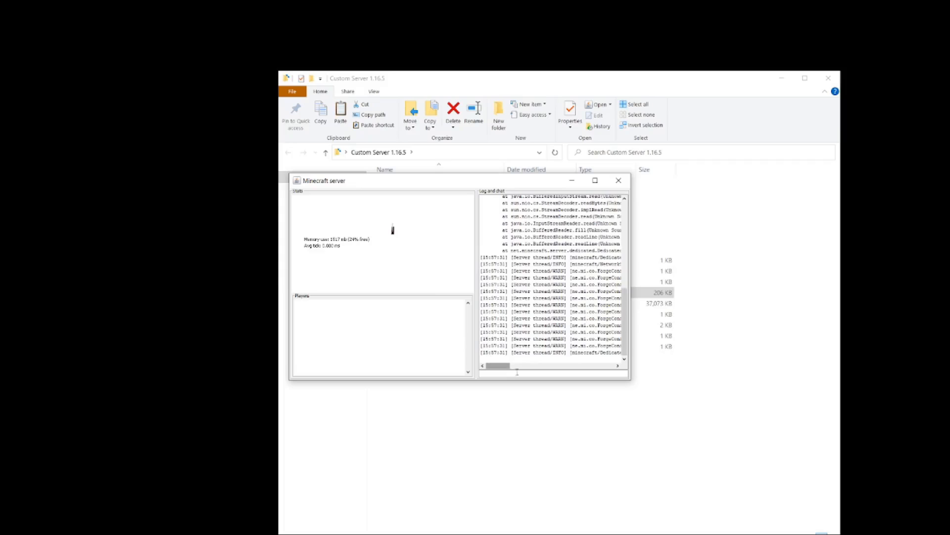
pyautogui.moveTo(514, 366); pyautogui.dragTo(525, 365)
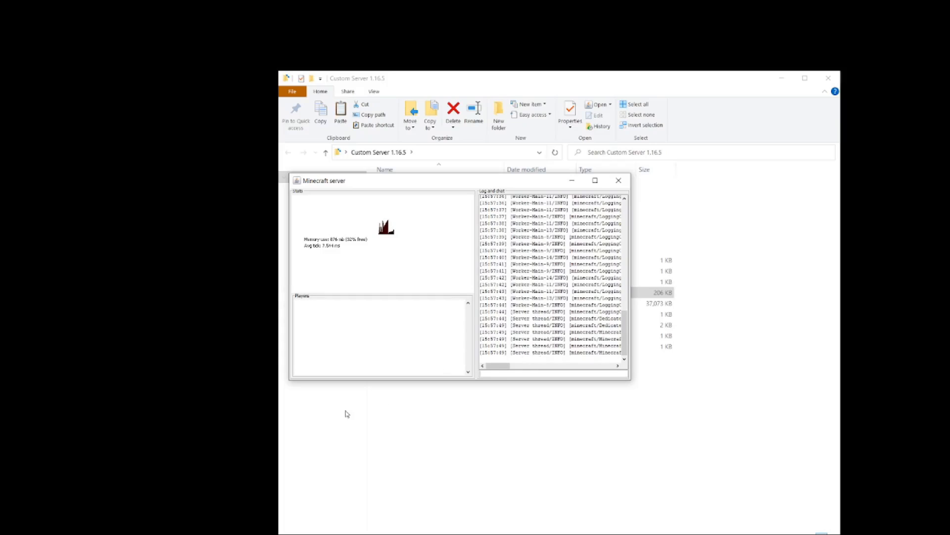
pyautogui.click(619, 180)
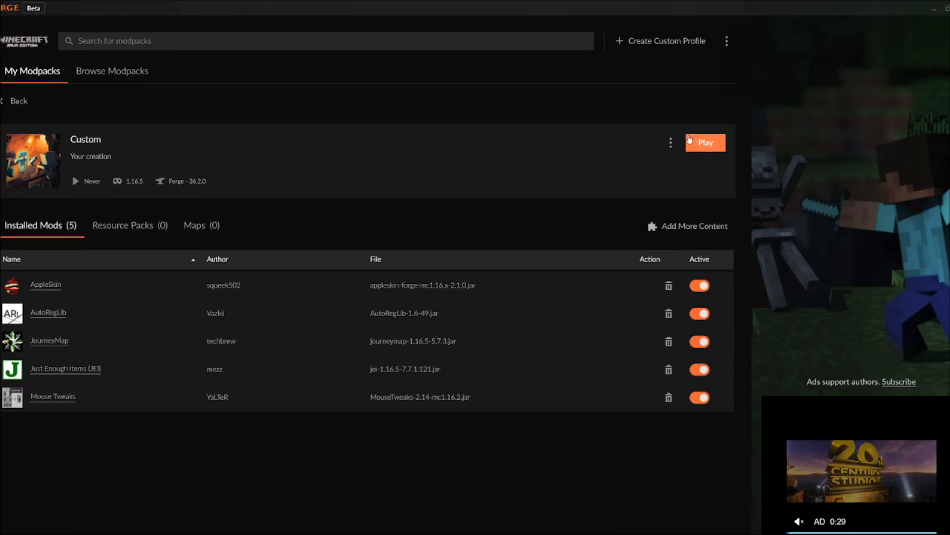
# - Use the profile's three-dot menu Open Folder to show the Custom instance folder
pyautogui.click(671, 143)
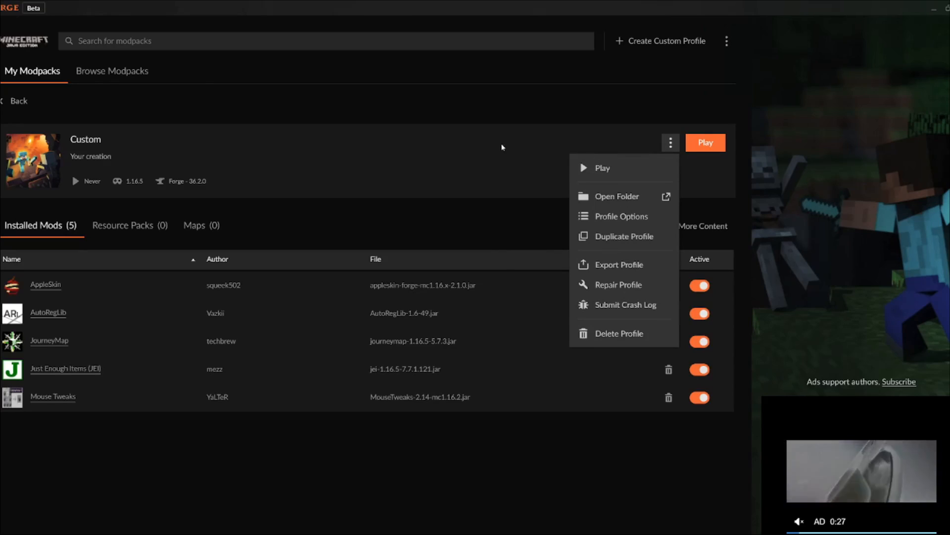
pyautogui.moveTo(604, 196)
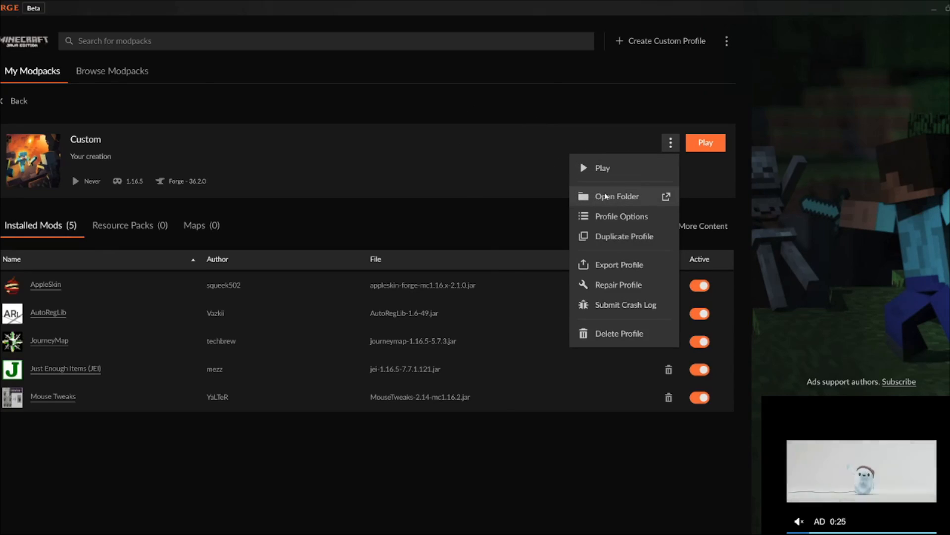
pyautogui.click(617, 196)
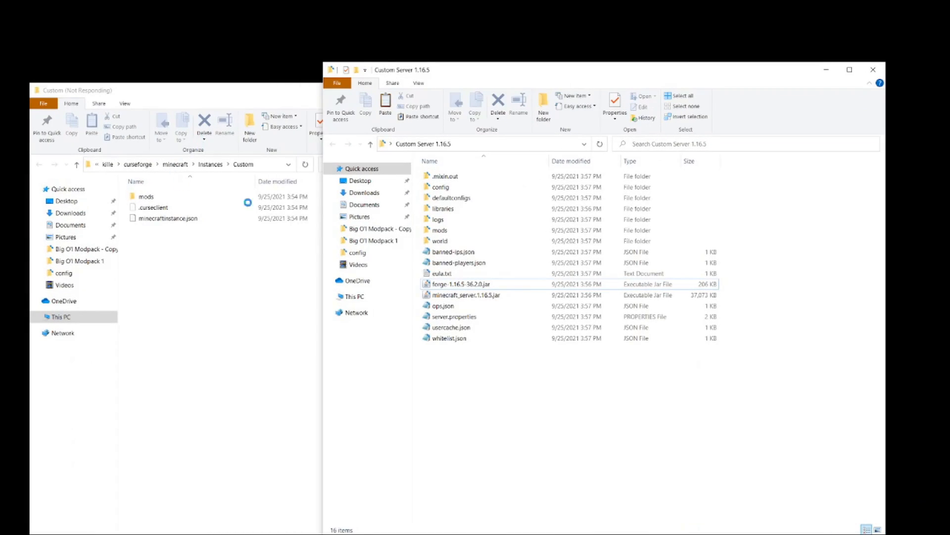
# - Copy the Custom instance's mods folder with the server folder open alongside
pyautogui.rightClick(440, 230)
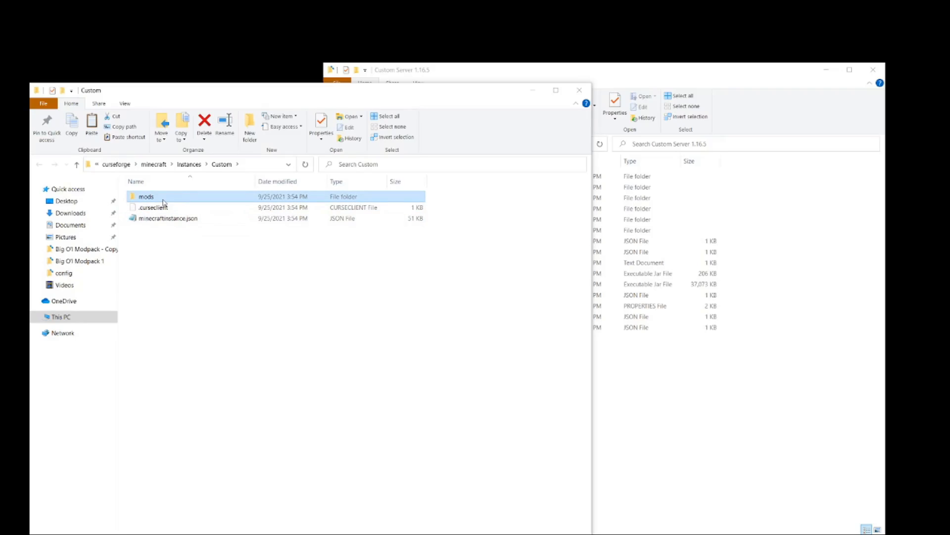
pyautogui.rightClick(147, 196)
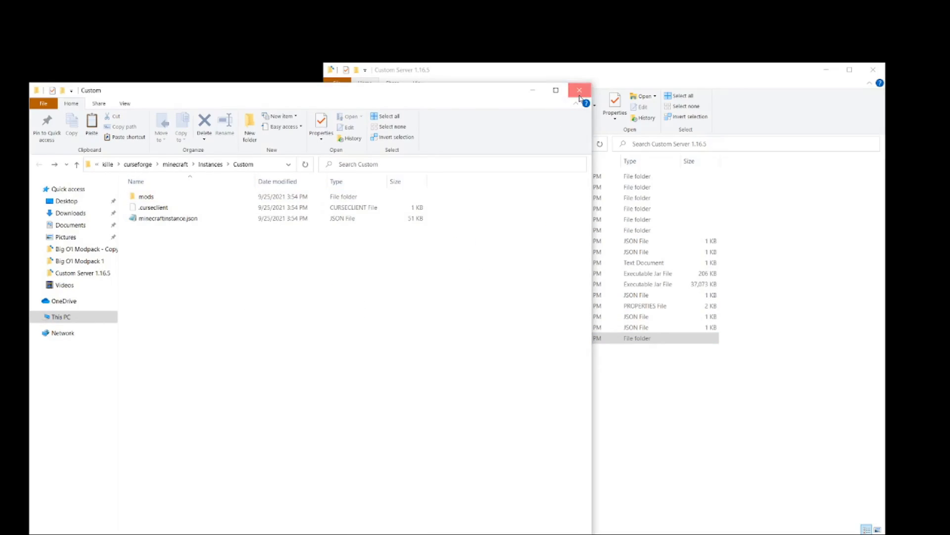
# - Close the Custom profile folder and select the Forge server jar in Custom Server 1.16.5
pyautogui.click(579, 90)
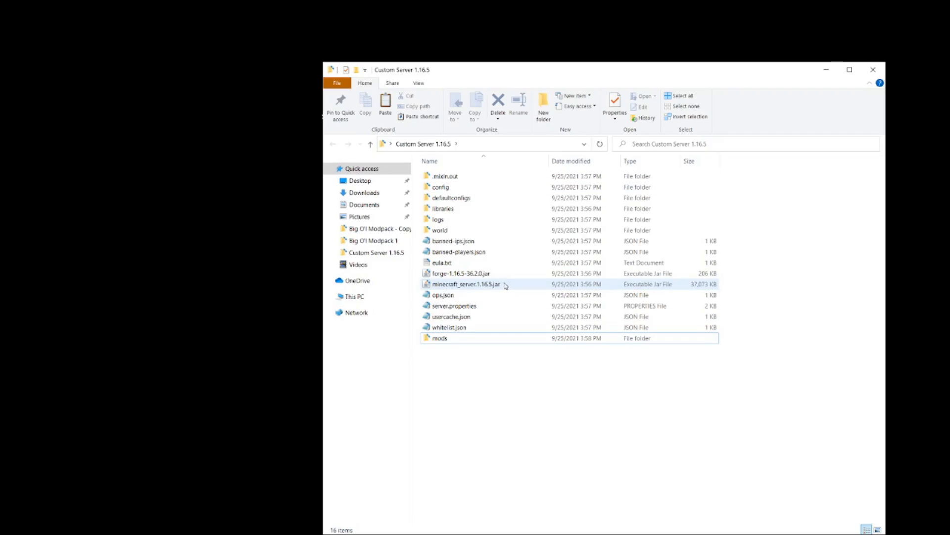
pyautogui.click(461, 273)
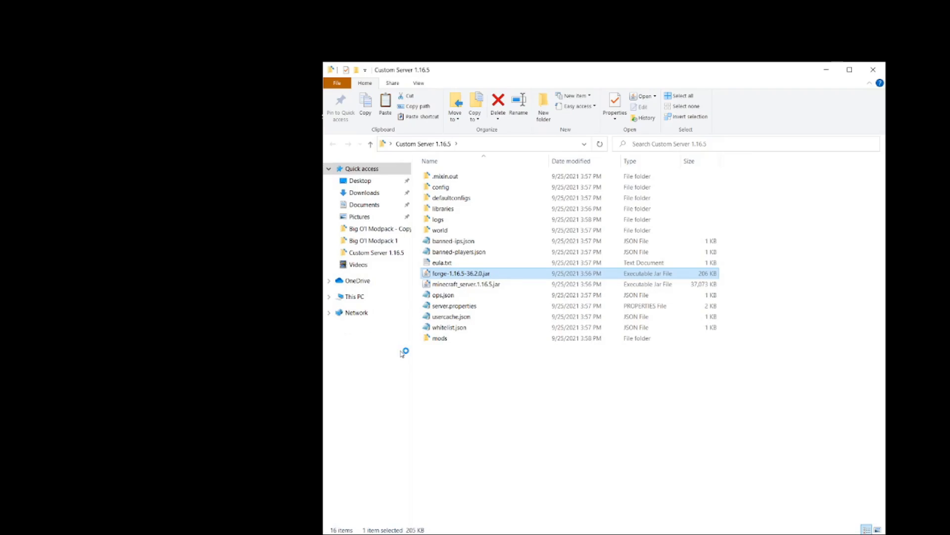
pyautogui.moveTo(378, 374)
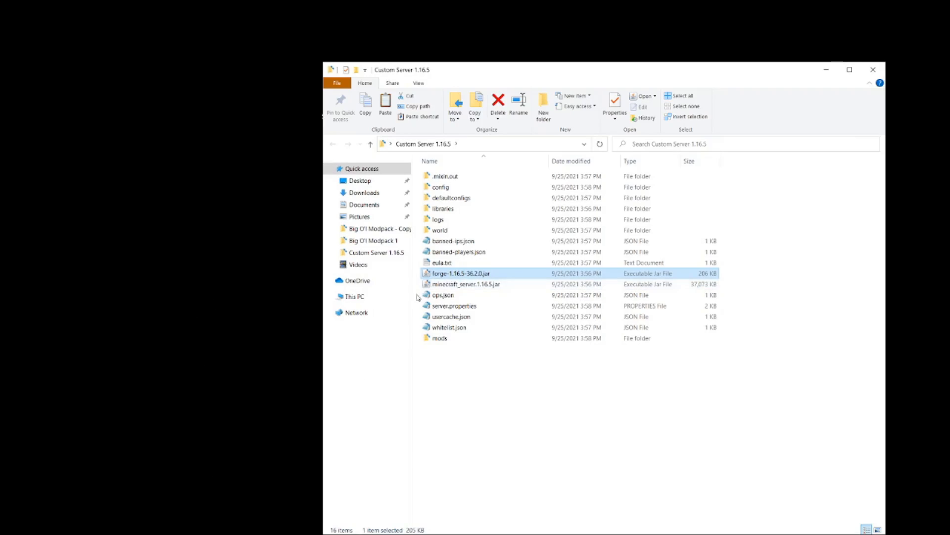
# - Launch the Forge server jar with the mods loaded, let it finish, then close its window
pyautogui.doubleClick(461, 273)
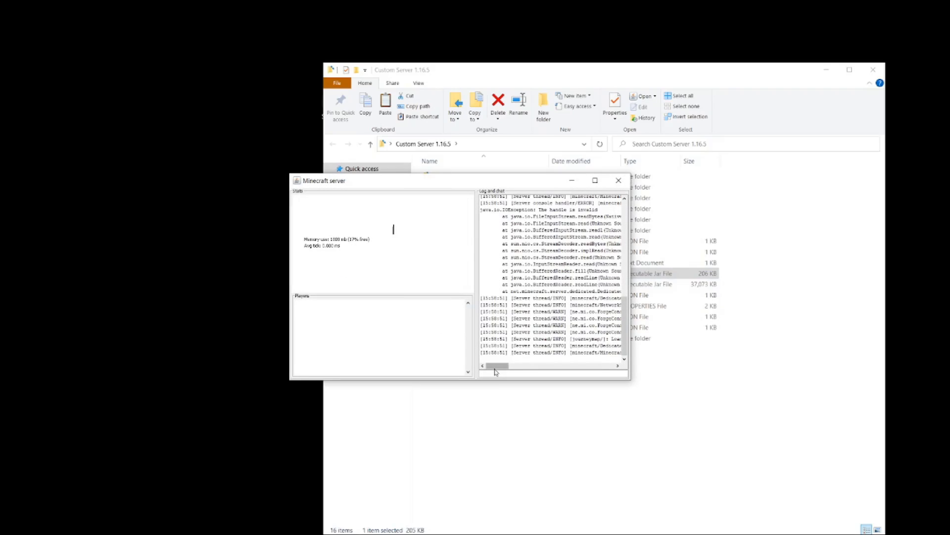
pyautogui.moveTo(495, 365); pyautogui.dragTo(526, 365)
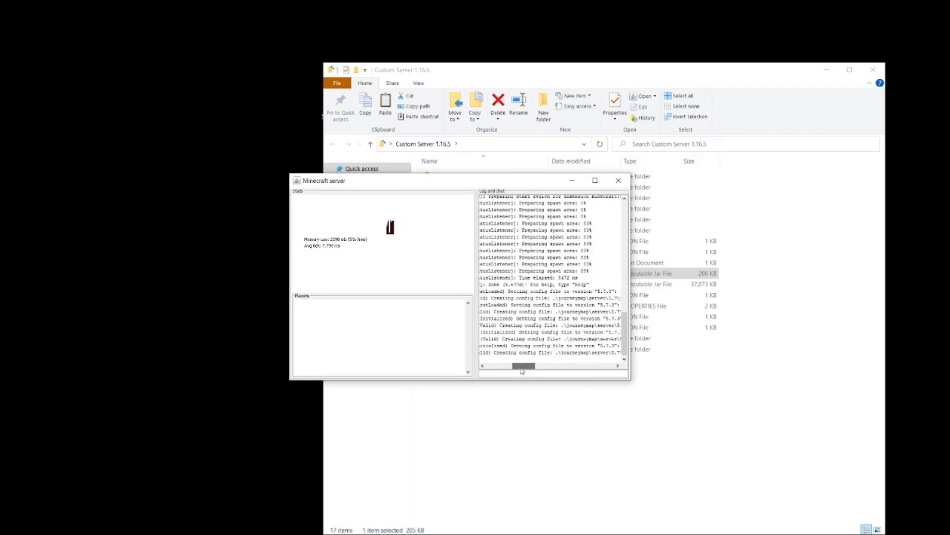
pyautogui.click(618, 180)
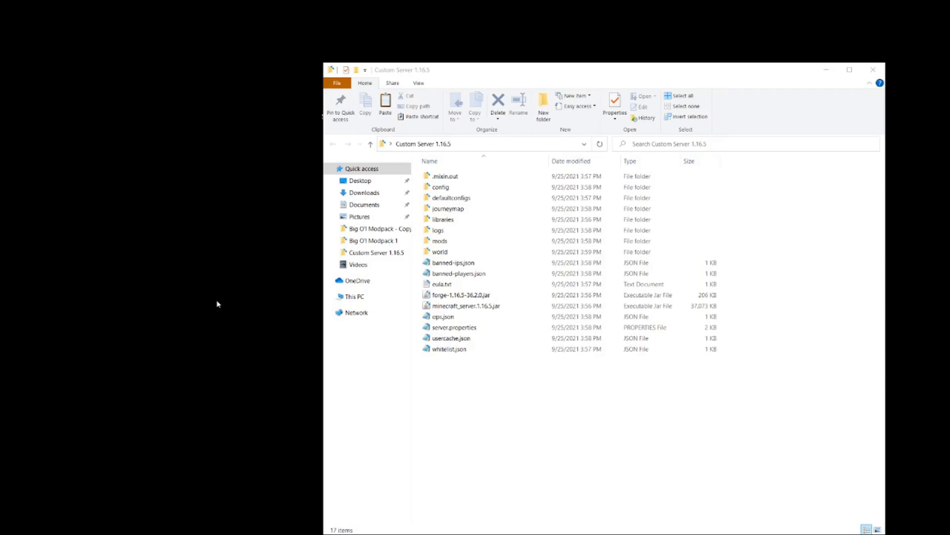
pyautogui.moveTo(220, 293)
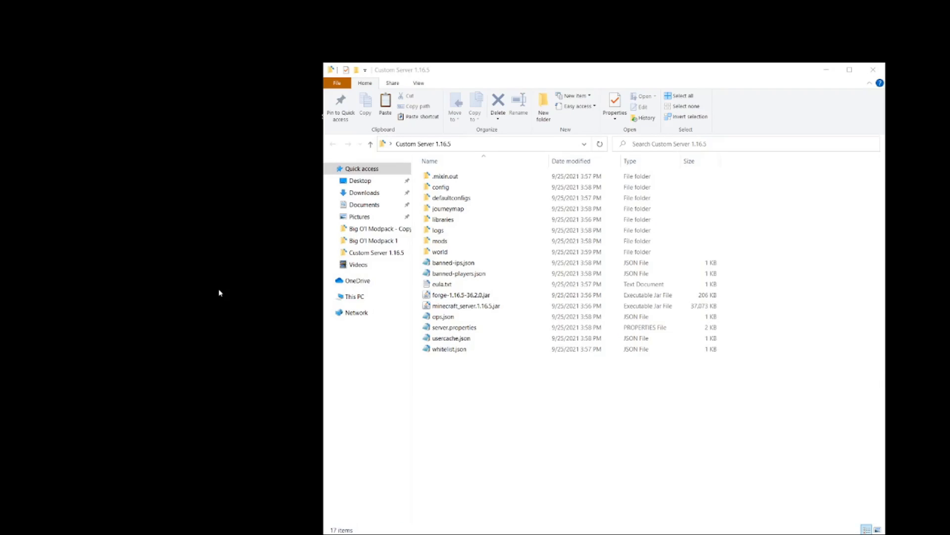
pyautogui.click(450, 349)
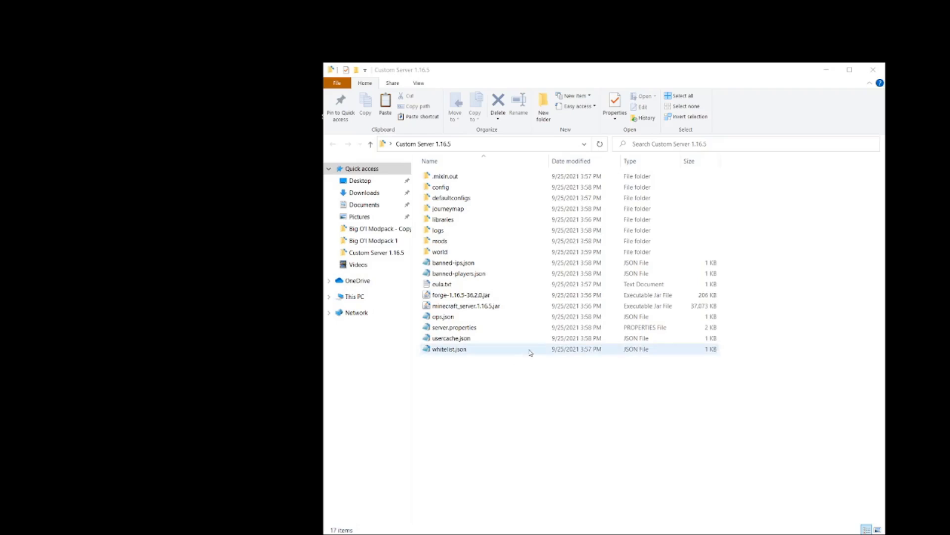
# - View server.properties in Notepad, highlighting difficulty=easy and level-name=world
pyautogui.doubleClick(453, 327)
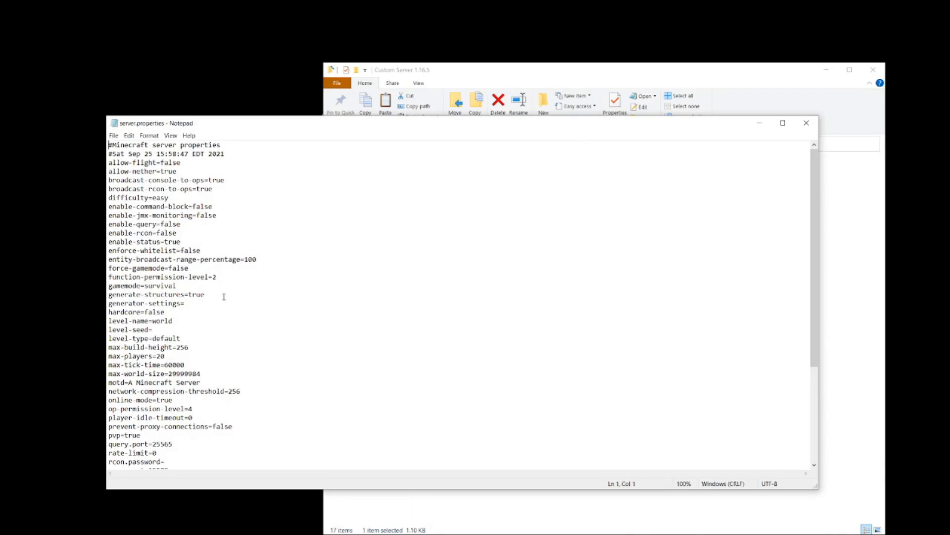
pyautogui.scroll(-3)
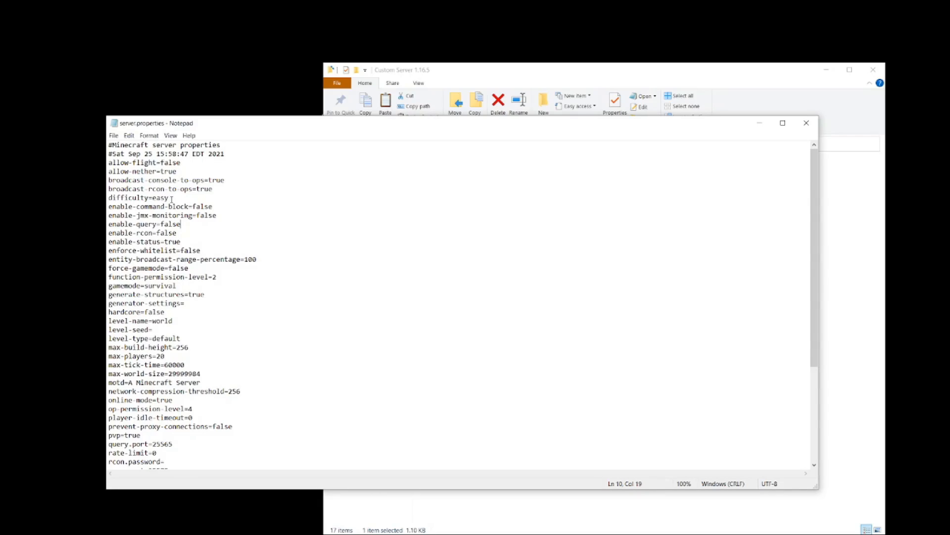
pyautogui.doubleClick(160, 197)
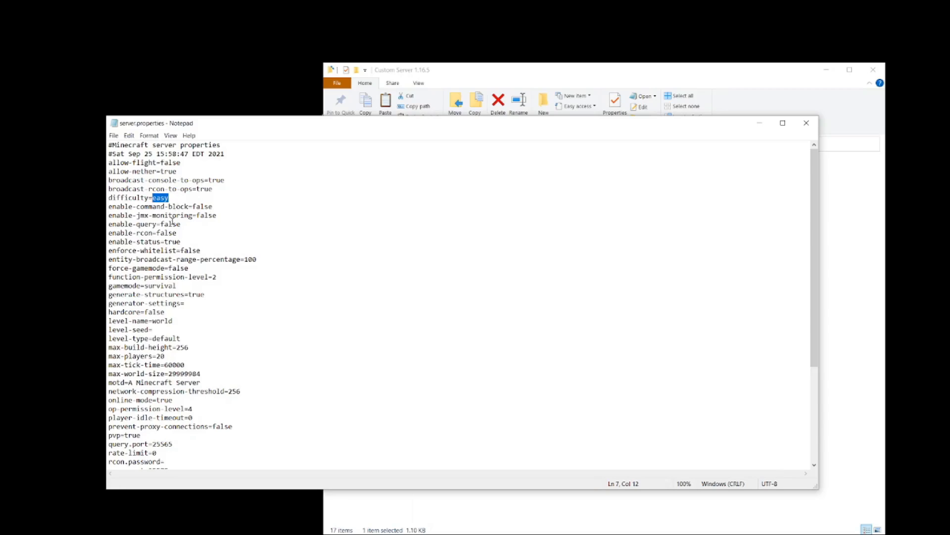
pyautogui.scroll(-3)
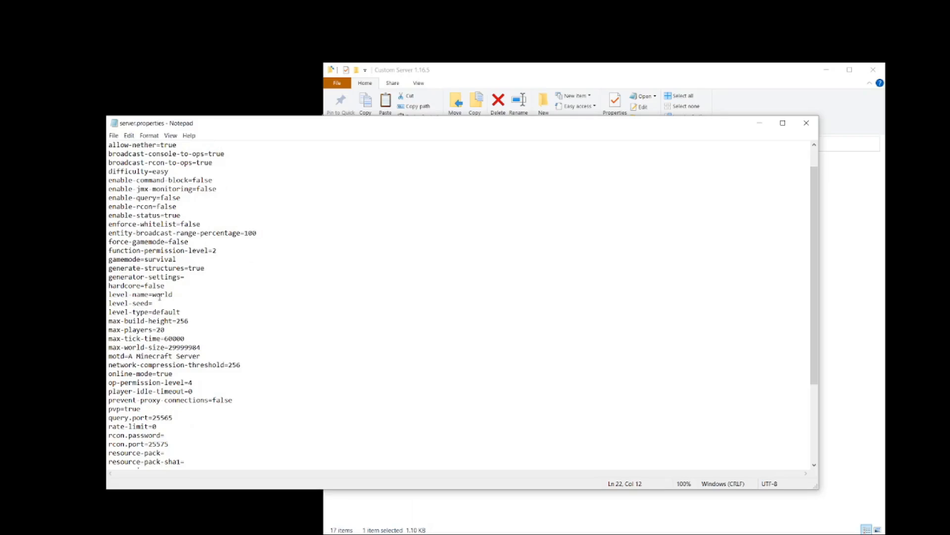
pyautogui.click(113, 135)
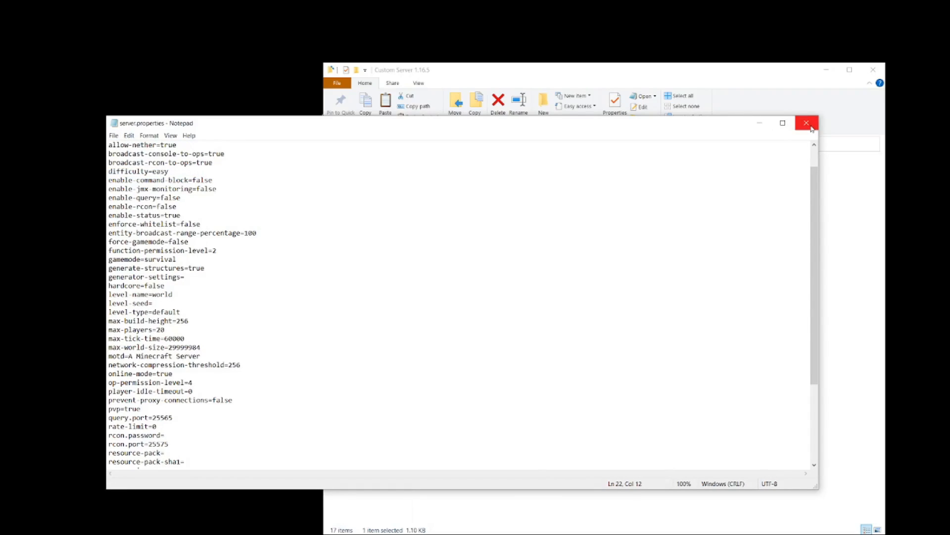
# - Close server.properties and delete the world folder from Custom Server 1.16.5
pyautogui.click(807, 123)
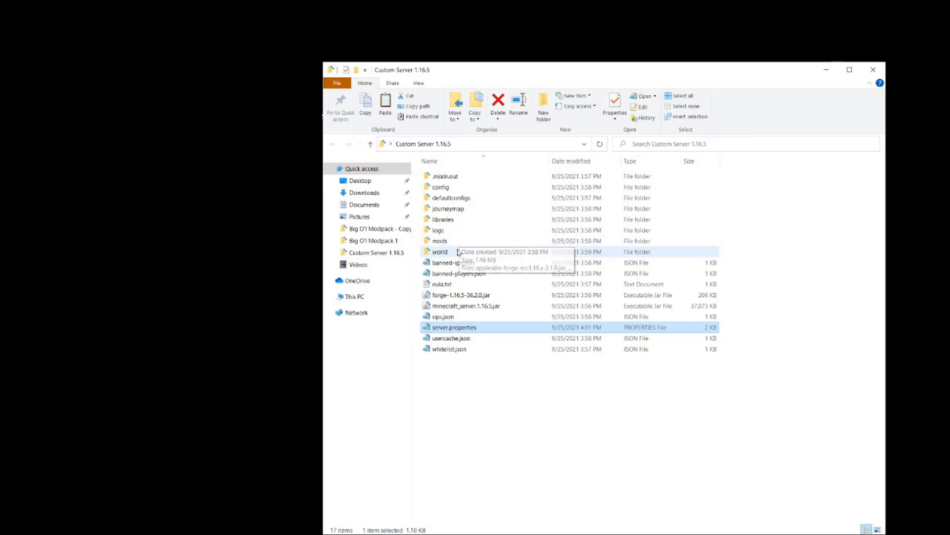
pyautogui.rightClick(439, 251)
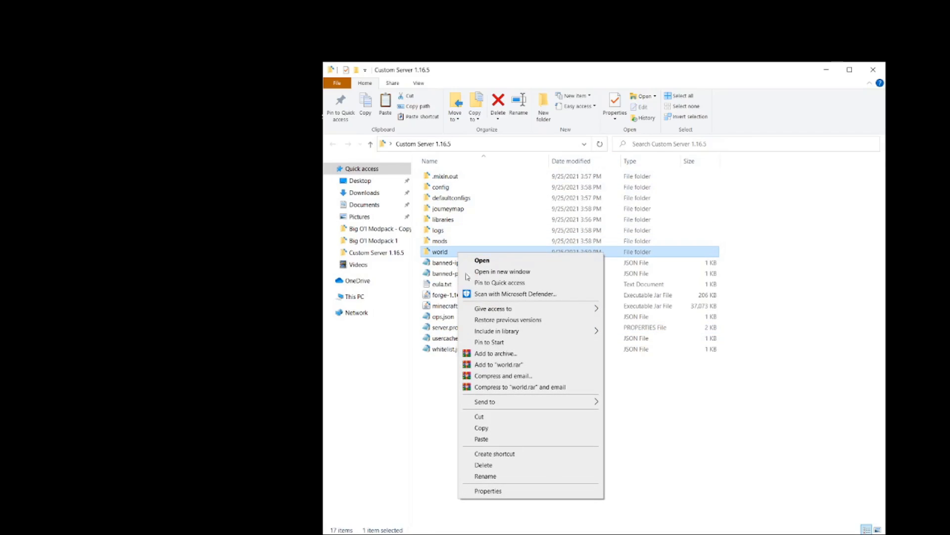
pyautogui.click(483, 466)
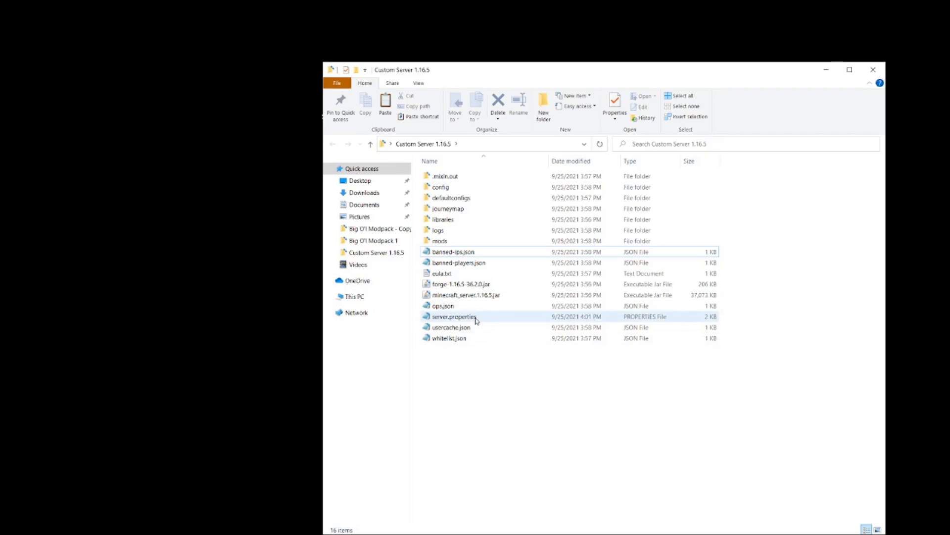
# - Rename the Forge jar to custom.jar and create an empty start.txt in the server folder
pyautogui.click(465, 295)
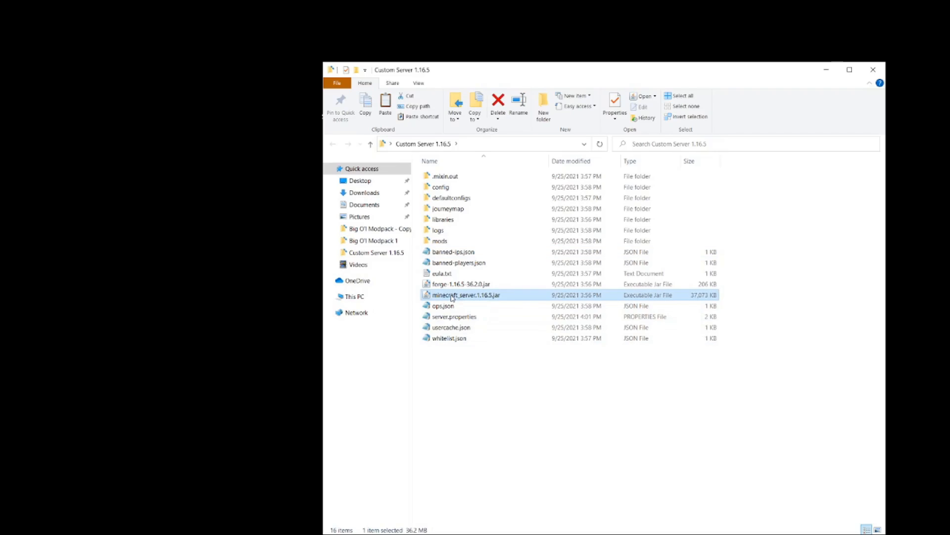
pyautogui.click(462, 283)
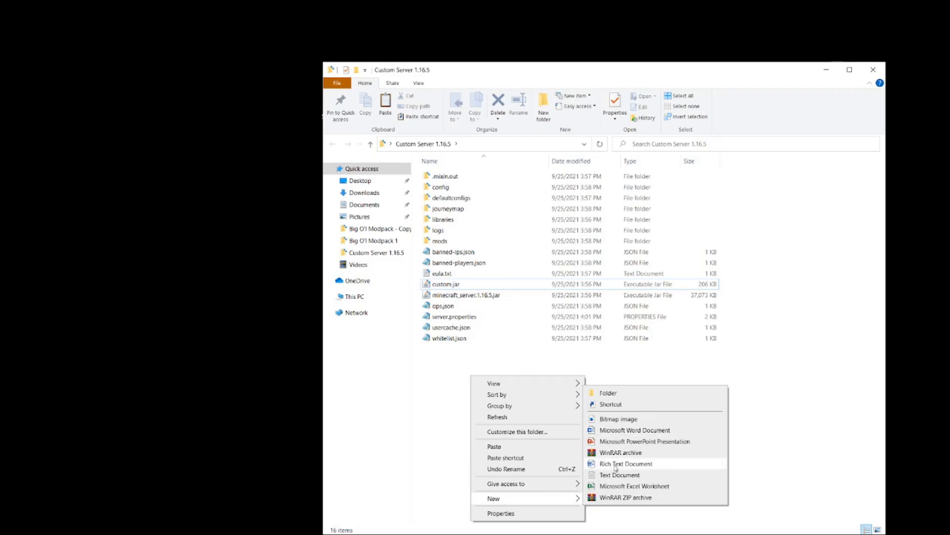
pyautogui.click(619, 475)
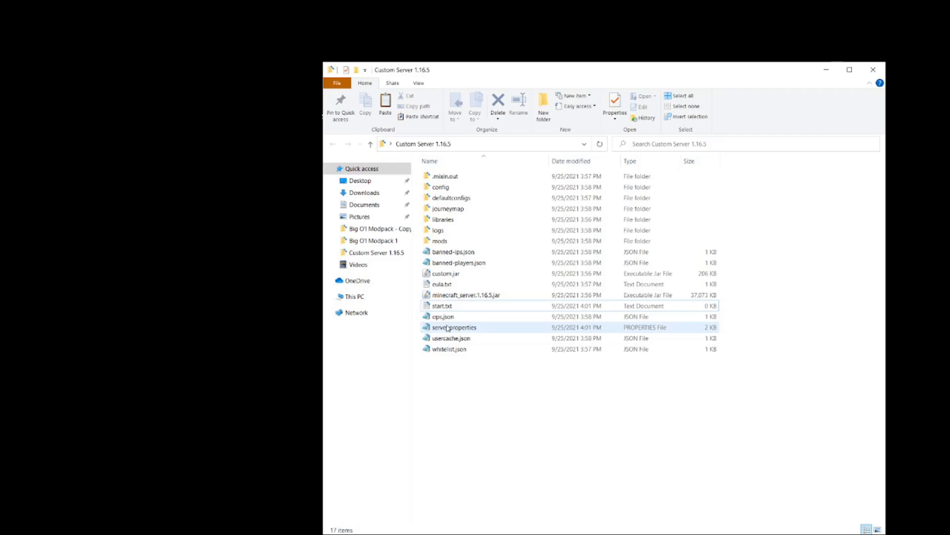
pyautogui.click(442, 305)
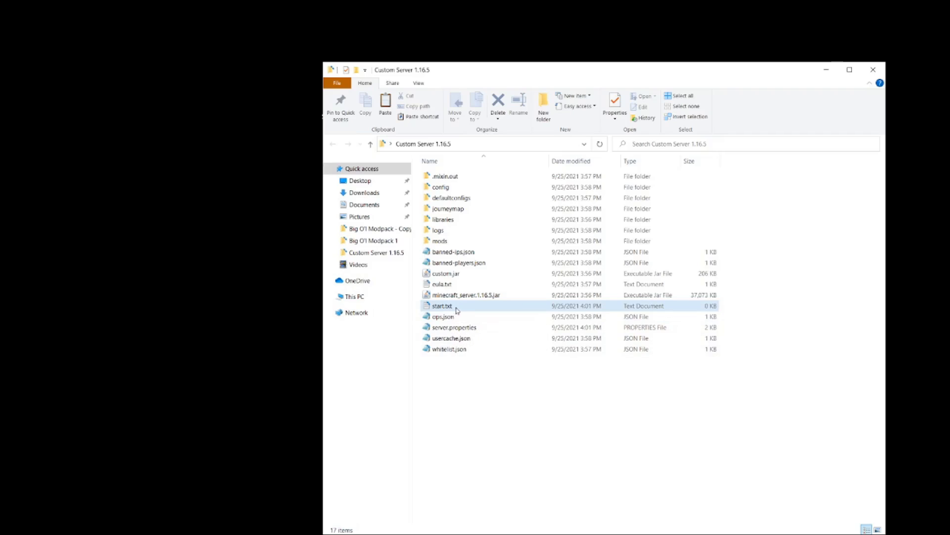
pyautogui.doubleClick(442, 305)
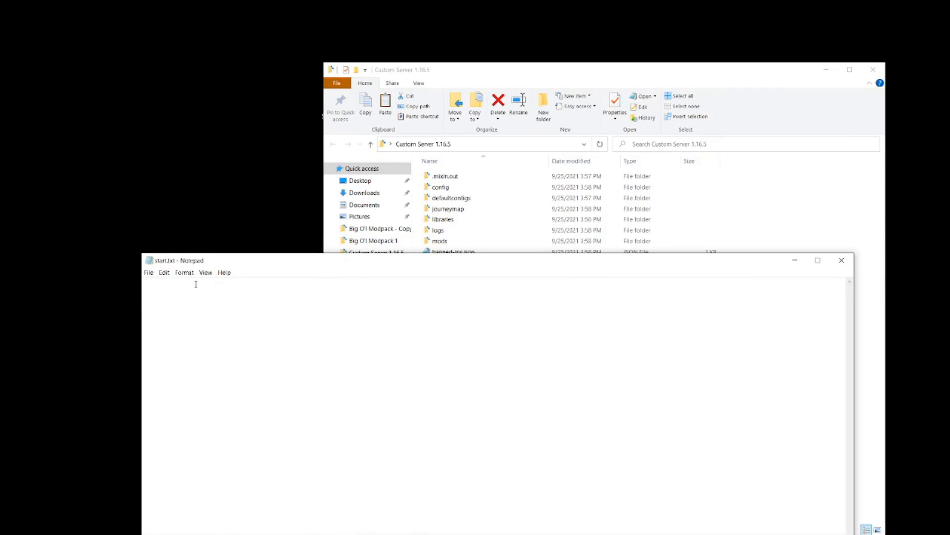
pyautogui.write('@')
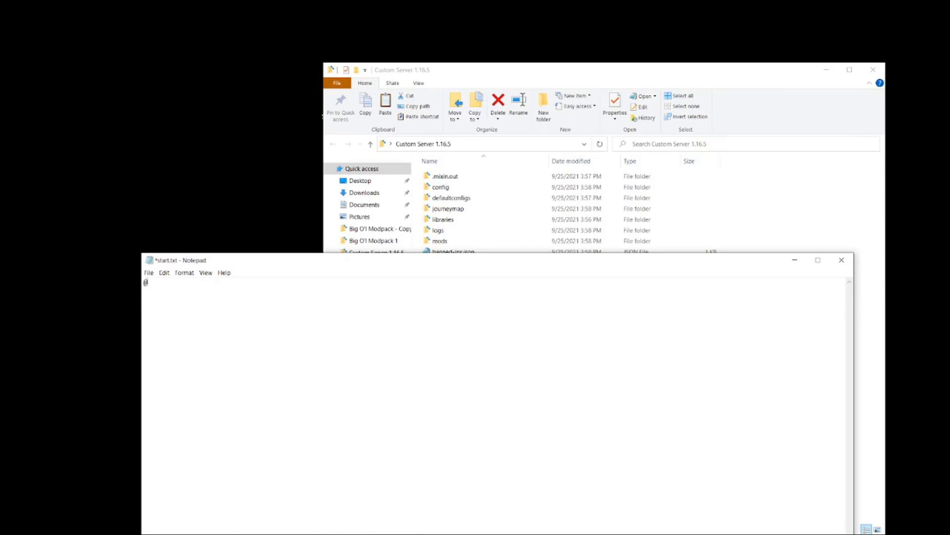
pyautogui.write('echo off')
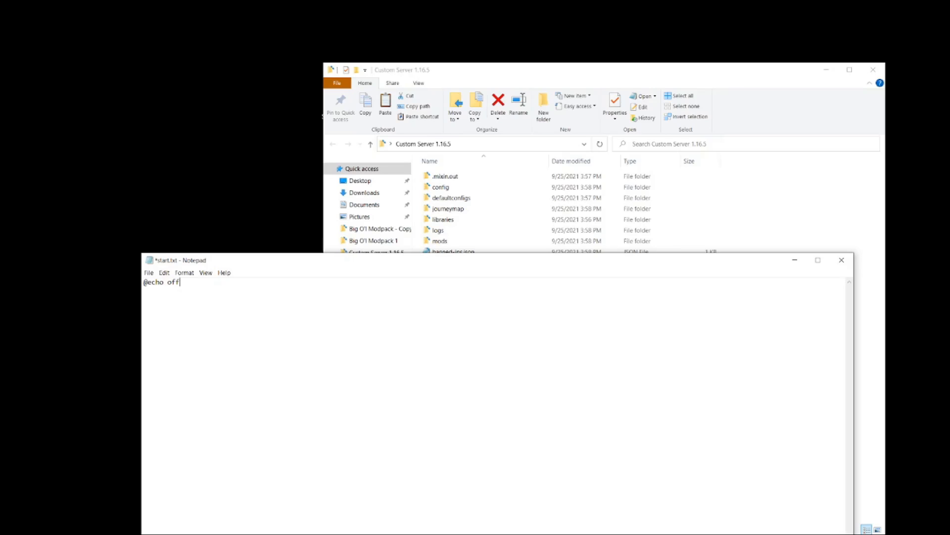
pyautogui.write('java')
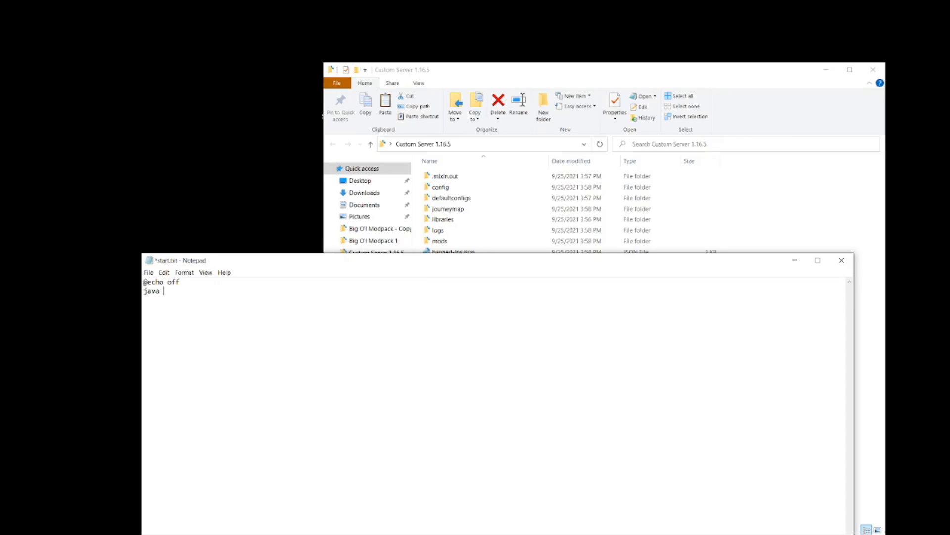
pyautogui.write('-')
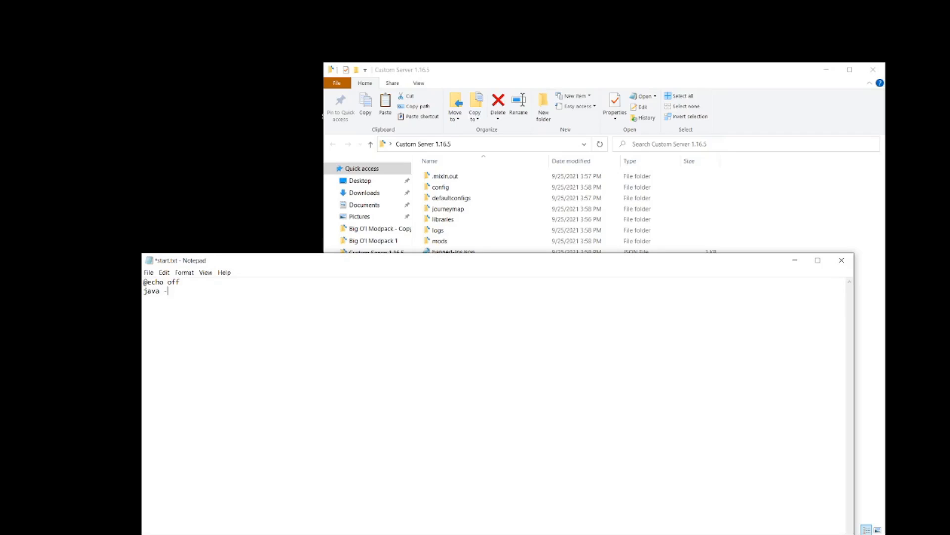
pyautogui.write('X')
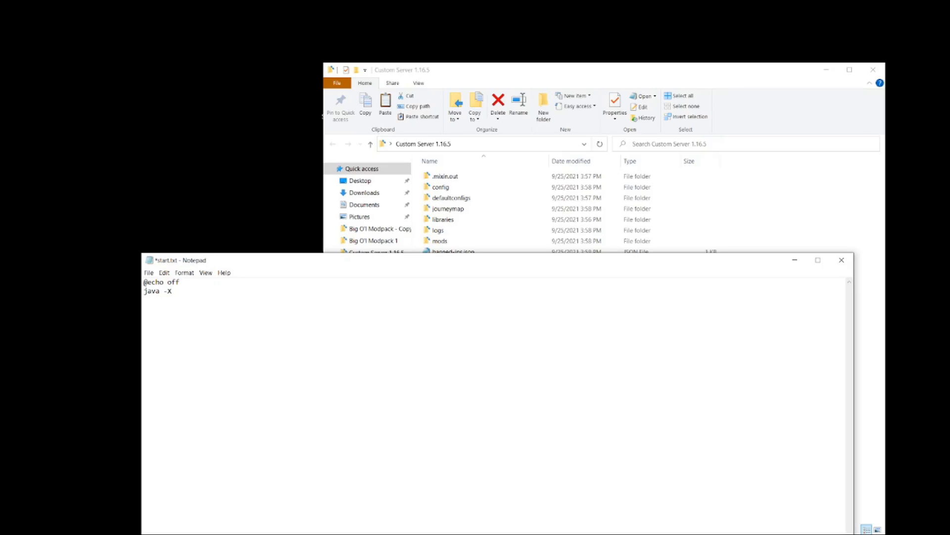
pyautogui.write('mx')
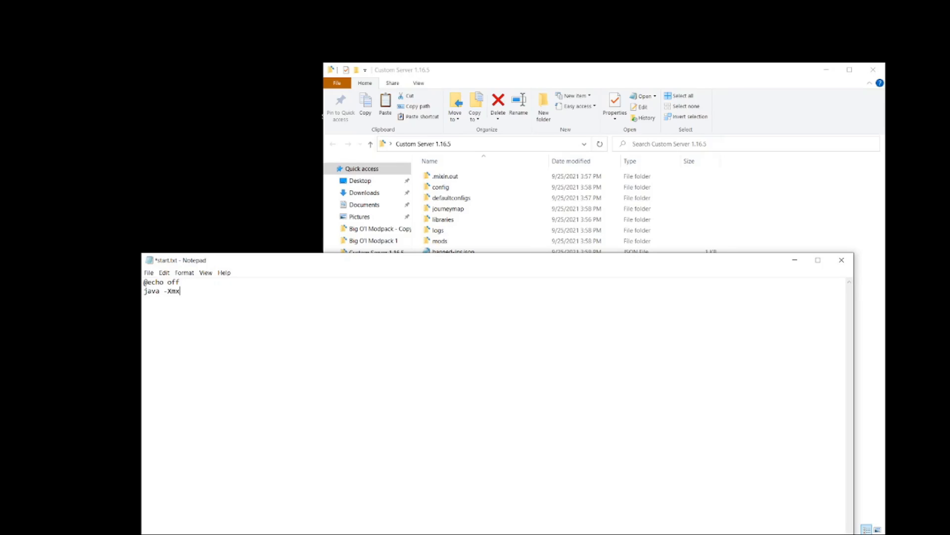
pyautogui.write('1000')
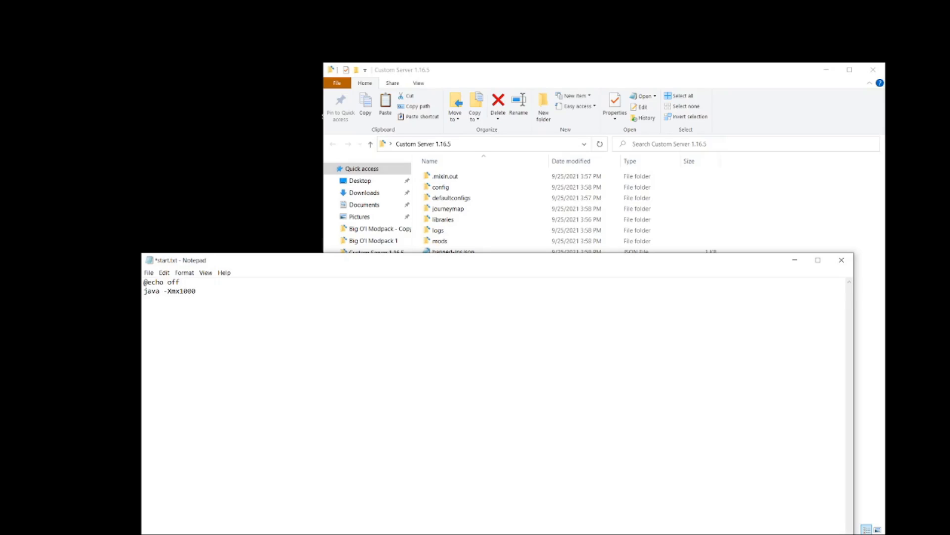
pyautogui.write('M')
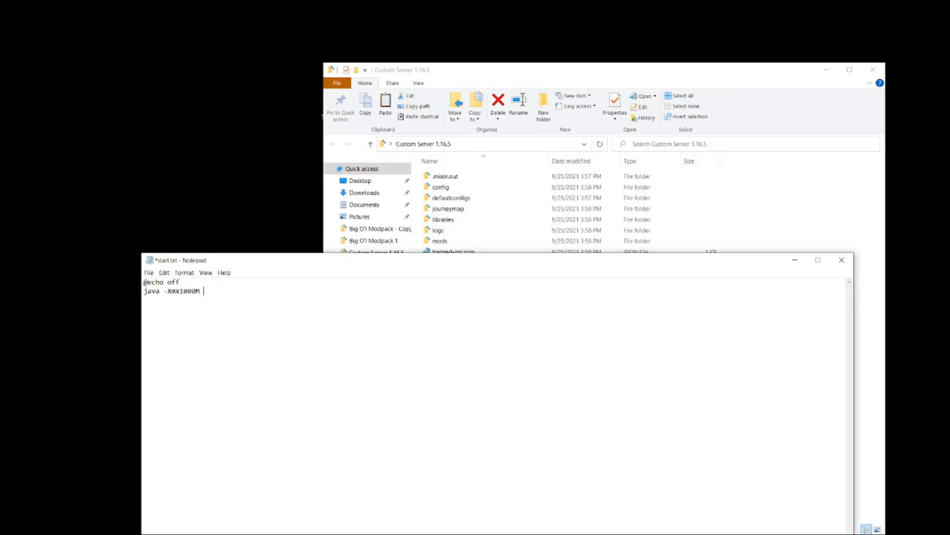
# - Finish the line as '-Xmx17096M -jar custom.jar nogui' and add 'pause' below it
pyautogui.write('-')
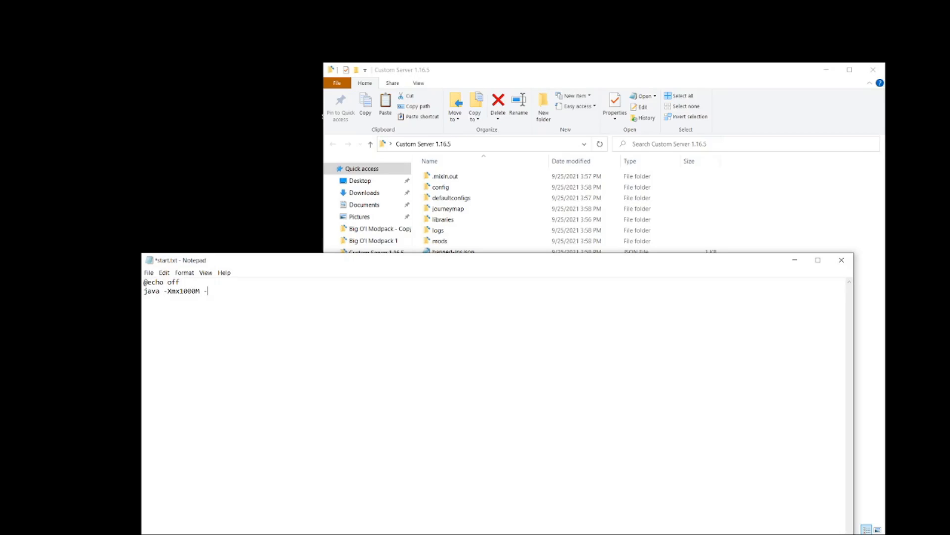
pyautogui.write('X')
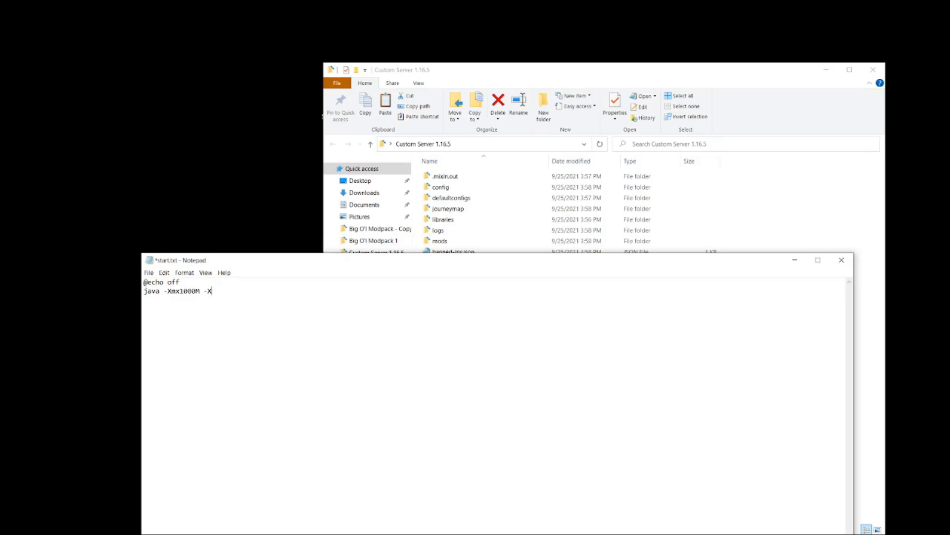
pyautogui.write('mx')
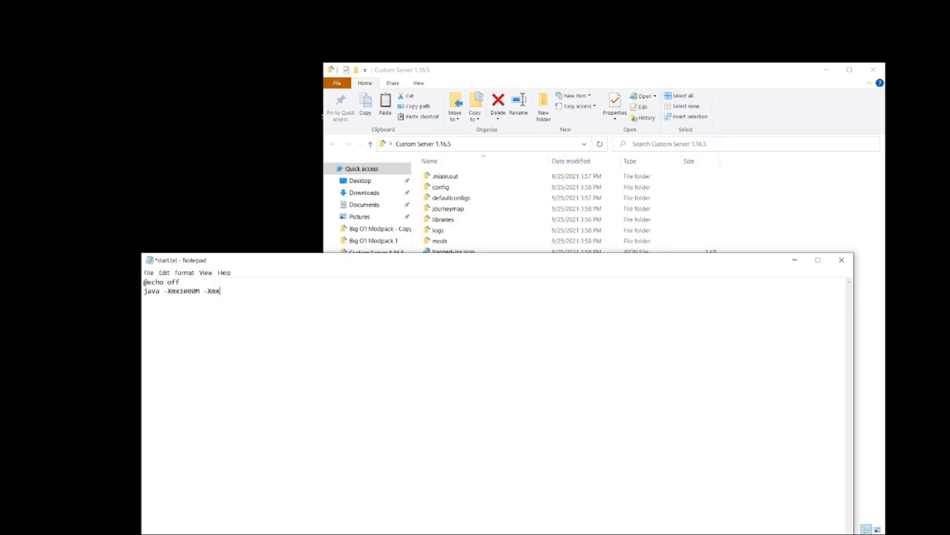
pyautogui.write('17')
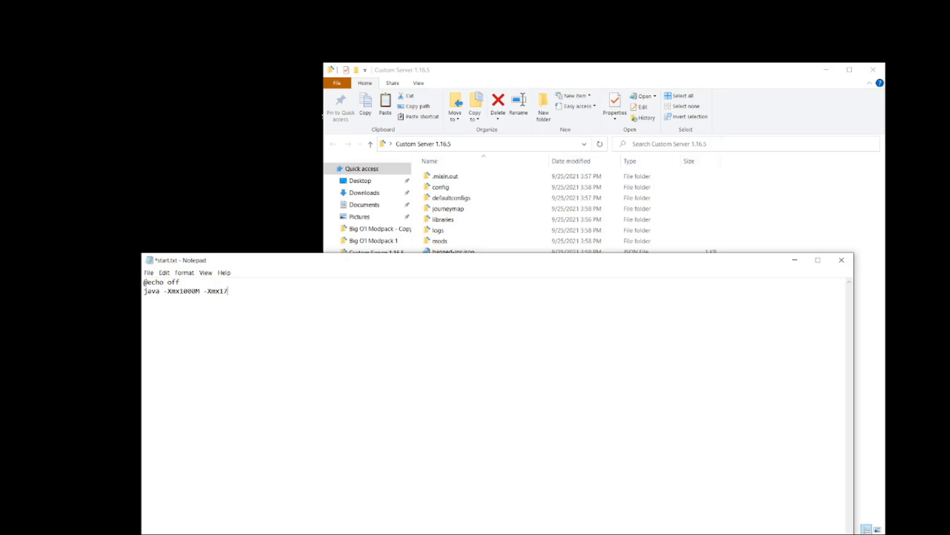
pyautogui.write('096')
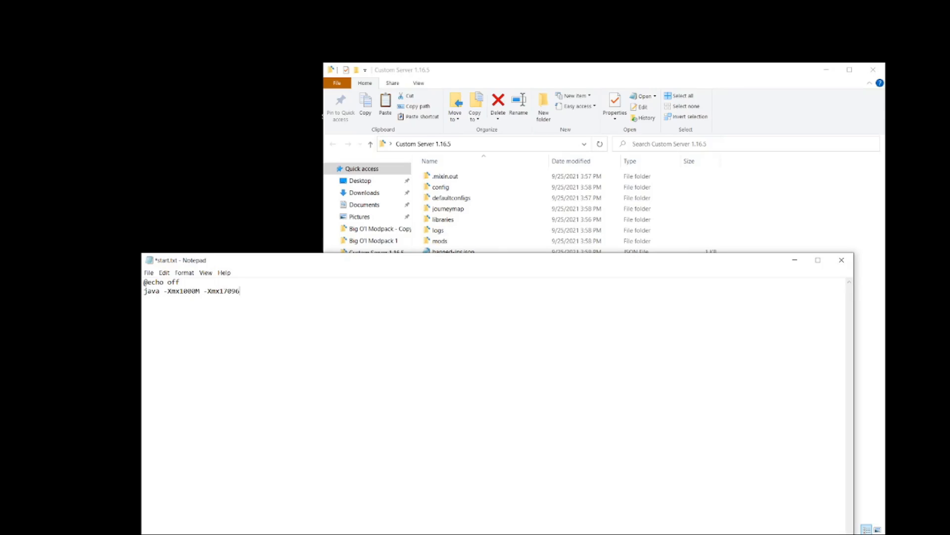
pyautogui.write('M')
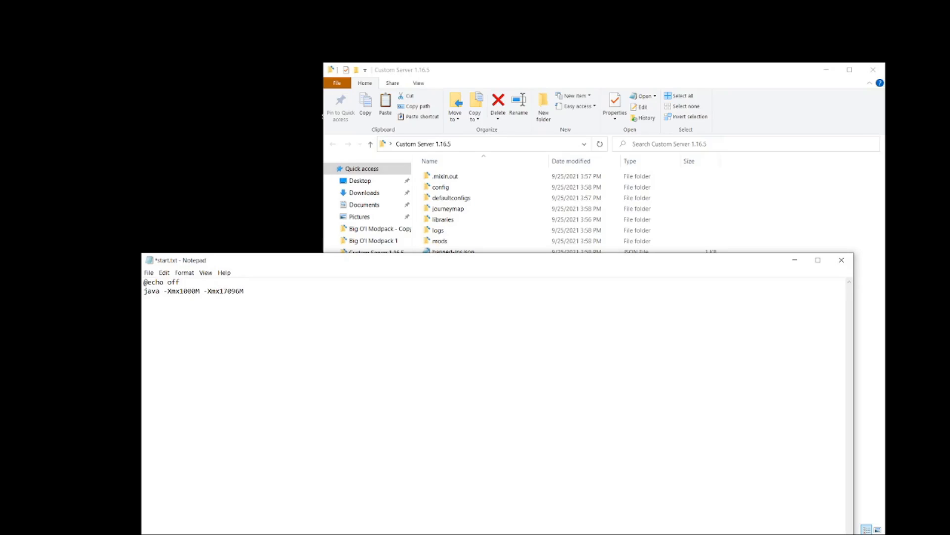
pyautogui.write('-')
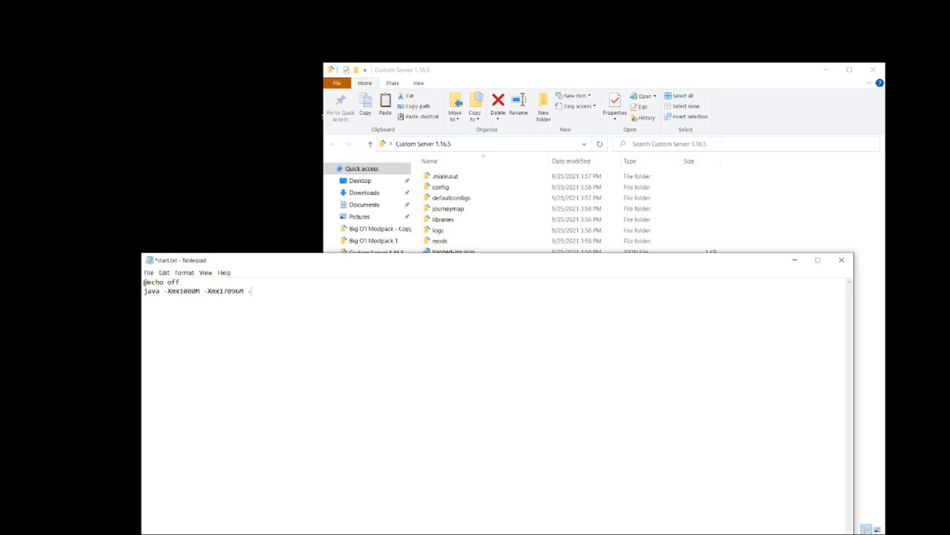
pyautogui.write('jar')
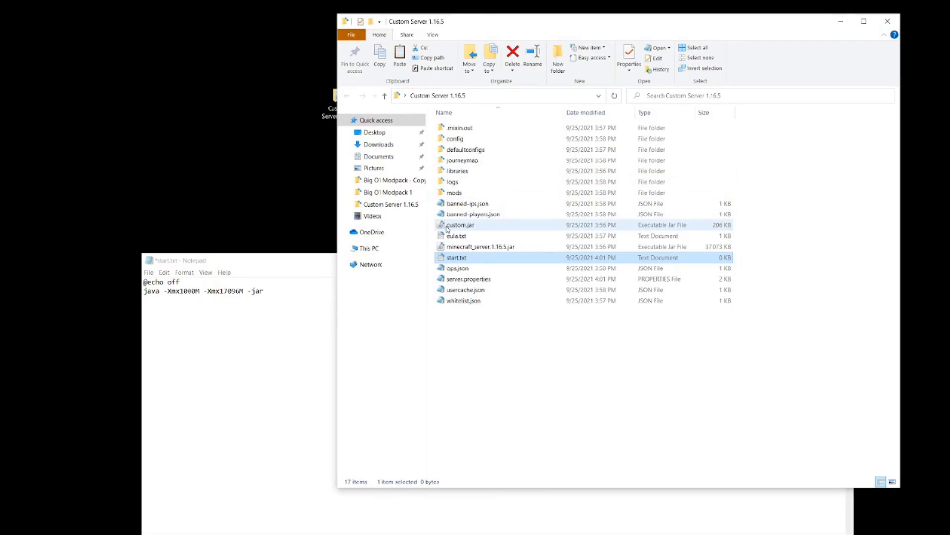
pyautogui.moveTo(470, 230)
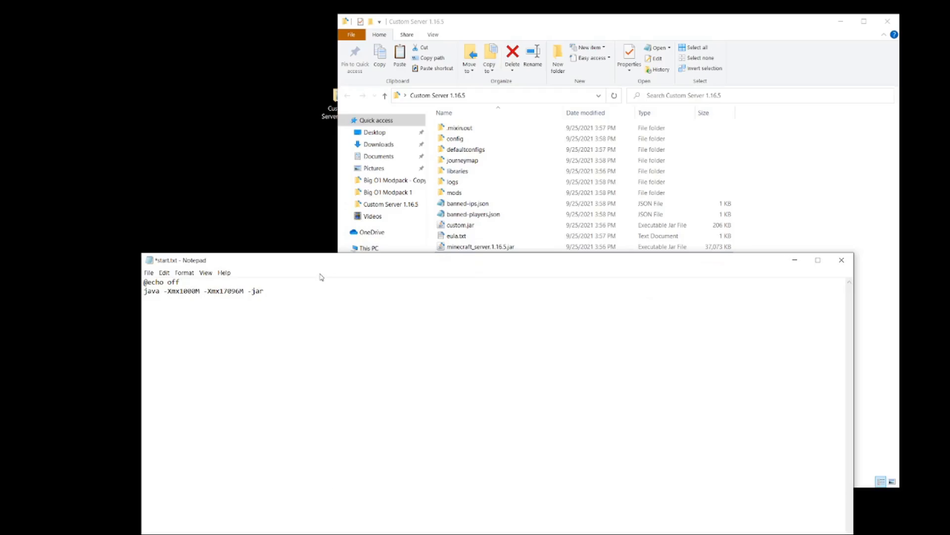
pyautogui.moveTo(307, 271)
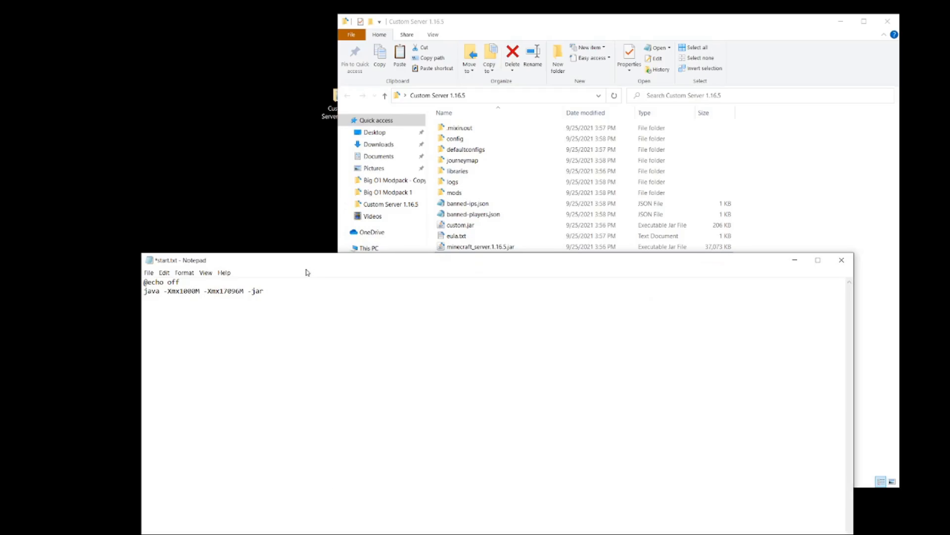
pyautogui.write('custom')
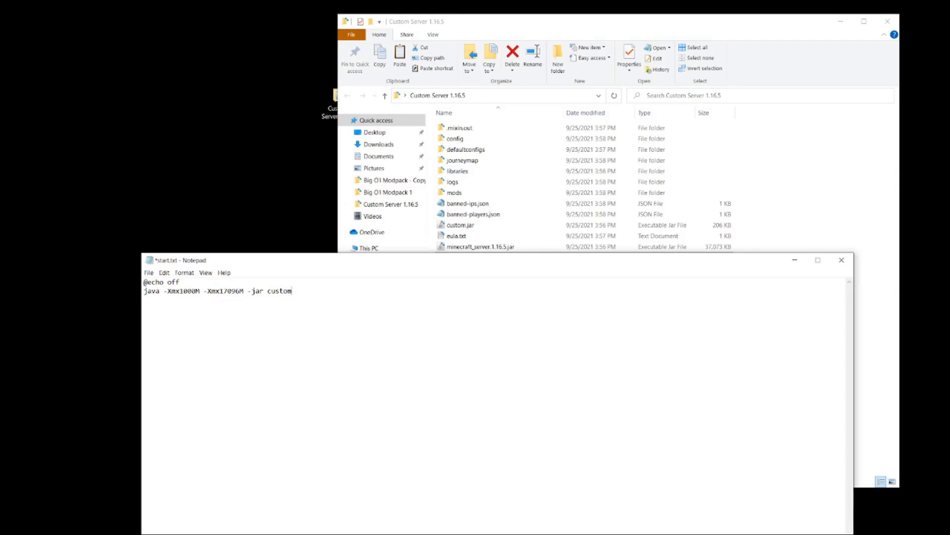
pyautogui.write('.jar')
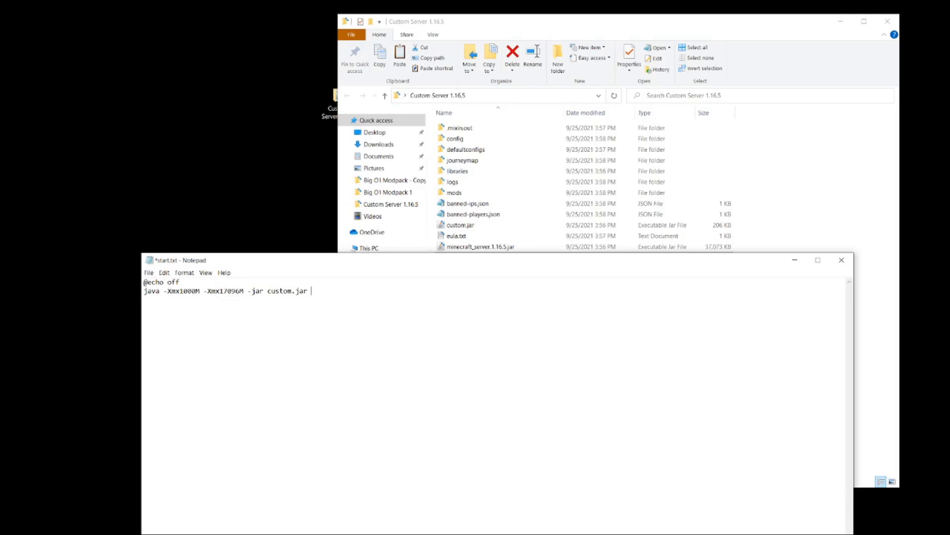
pyautogui.write('nogui')
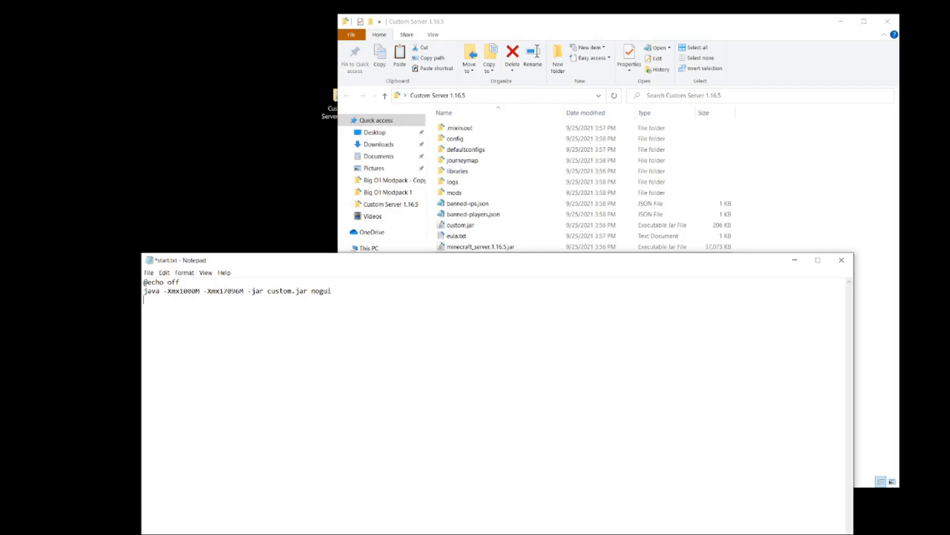
pyautogui.write('pause')
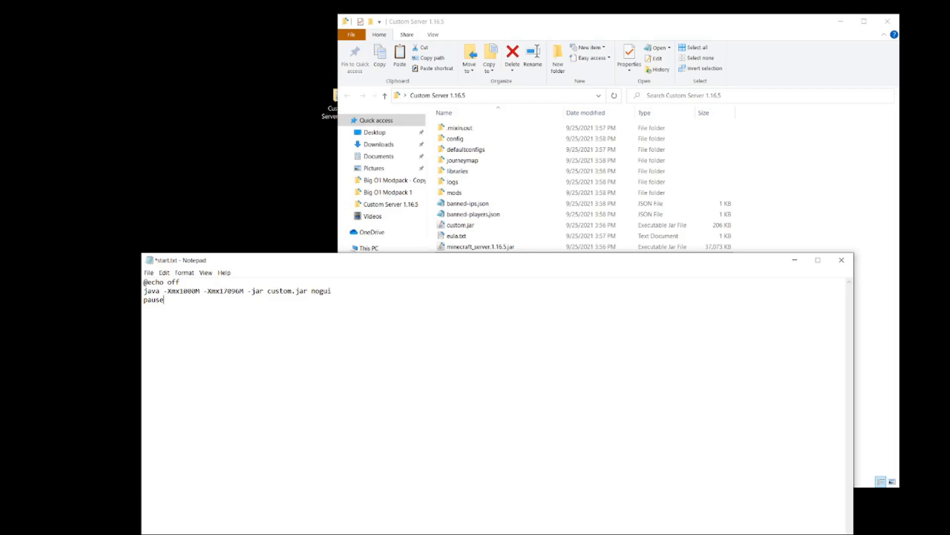
pyautogui.click(149, 274)
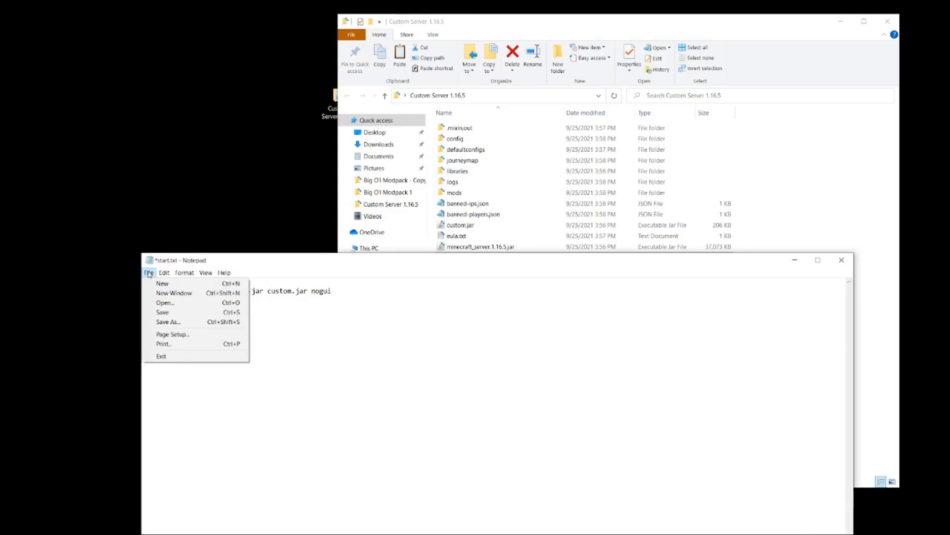
# - Save the script as start.bat (All Files type) in the server folder and close Notepad
pyautogui.click(169, 322)
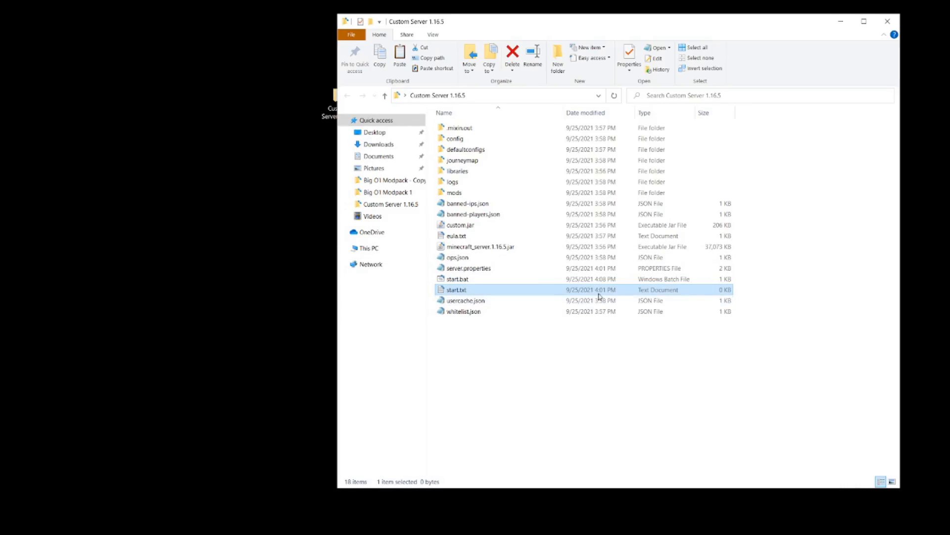
pyautogui.moveTo(473, 280)
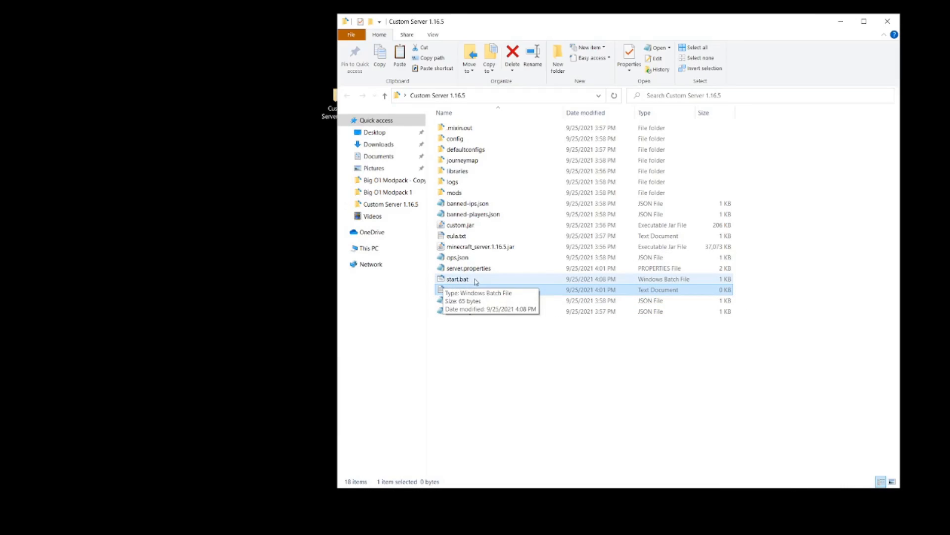
# - Run start.bat until the console shows 'Preparing level "world"', then close it
pyautogui.doubleClick(457, 280)
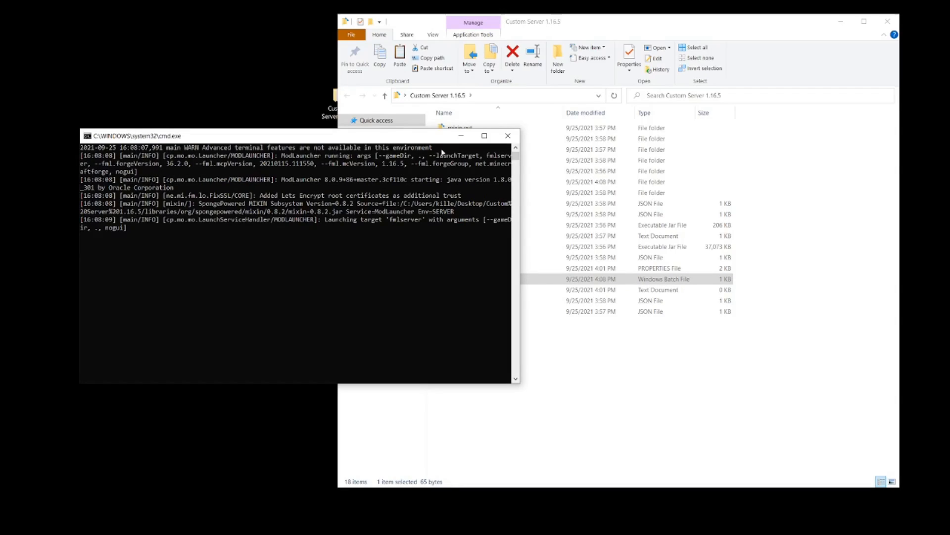
pyautogui.click(484, 135)
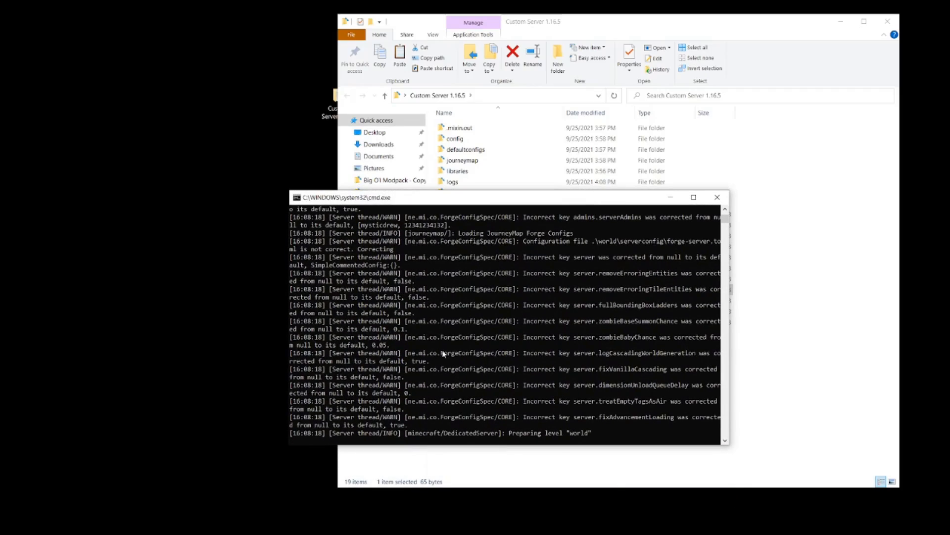
pyautogui.scroll(-3)
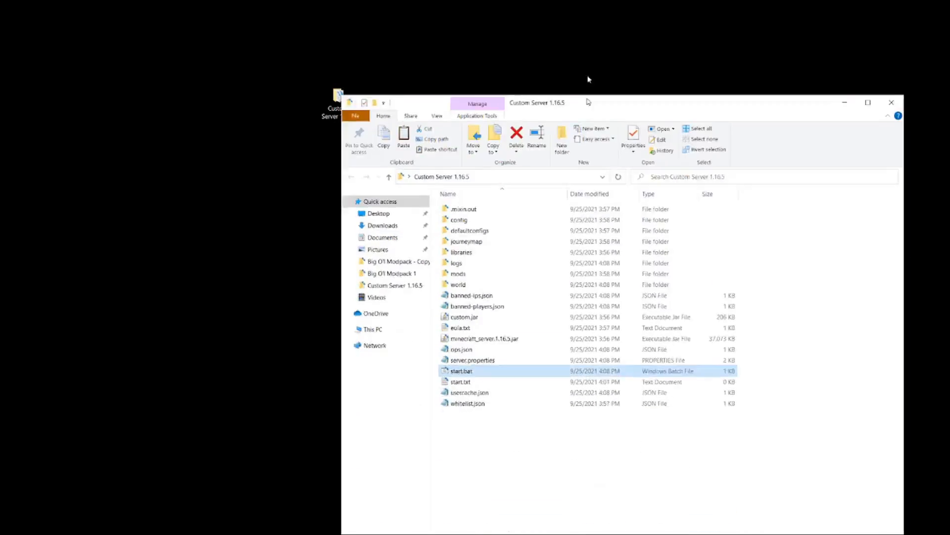
pyautogui.doubleClick(457, 273)
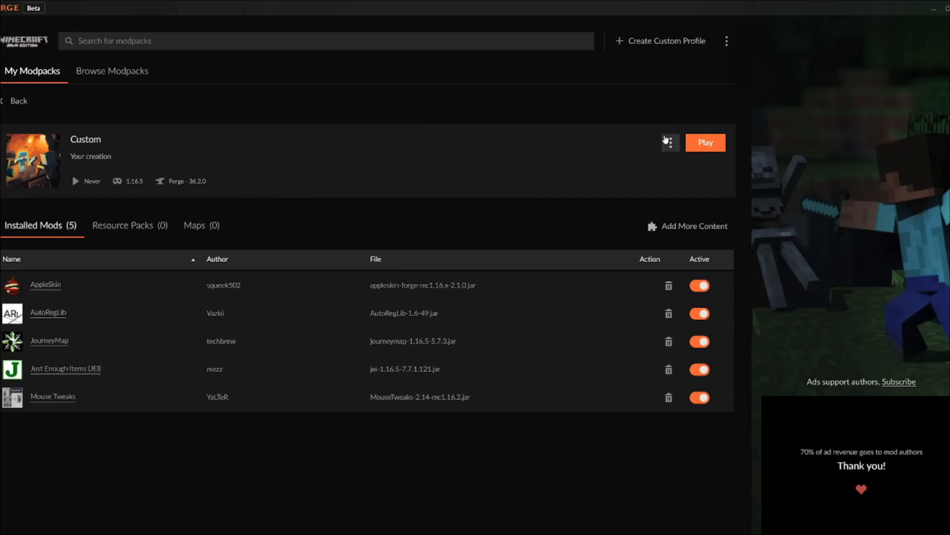
pyautogui.moveTo(139, 150)
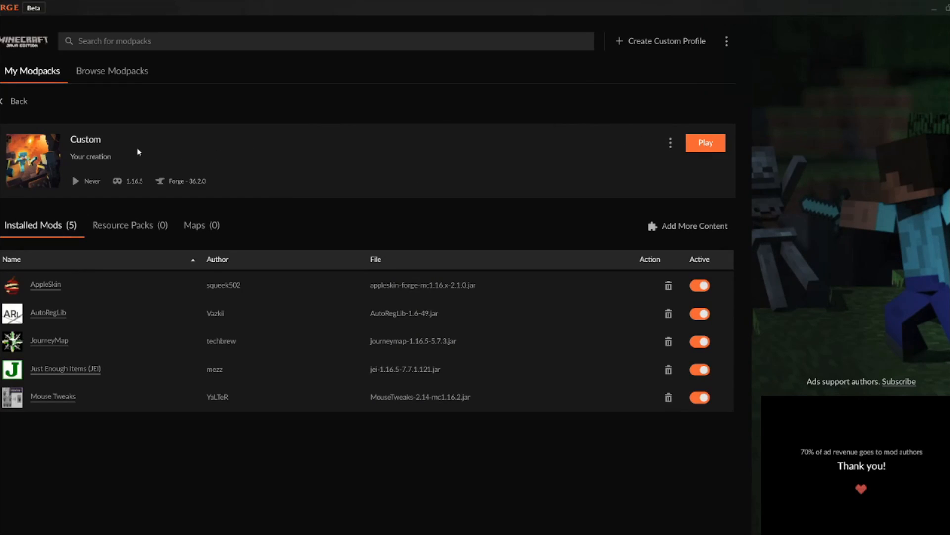
# - Choose Export Profile from the Custom profile's three-dot menu, keeping mods checked
pyautogui.click(671, 142)
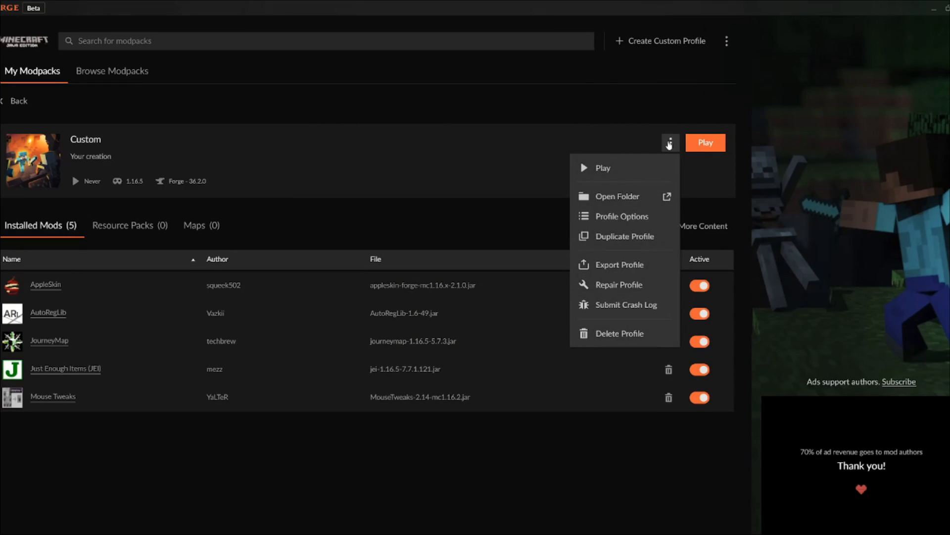
pyautogui.moveTo(619, 264)
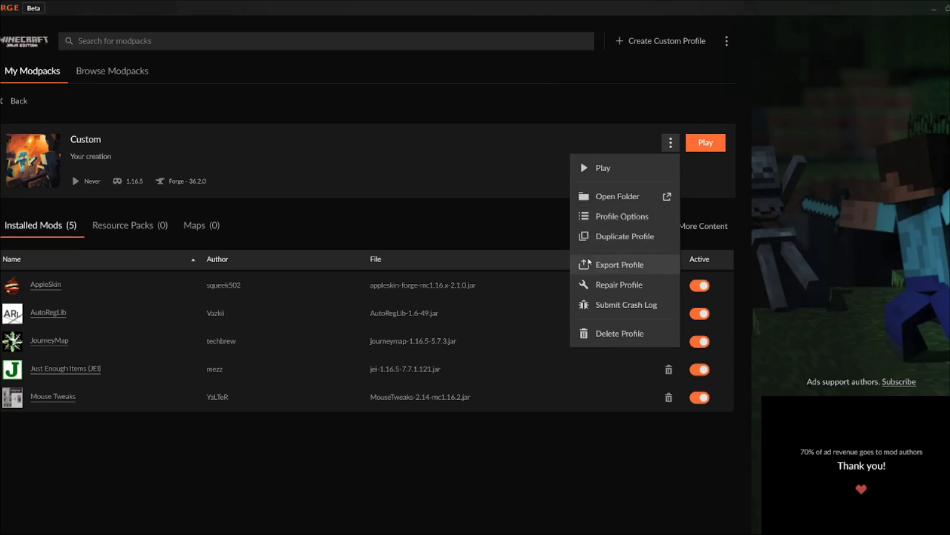
pyautogui.click(618, 264)
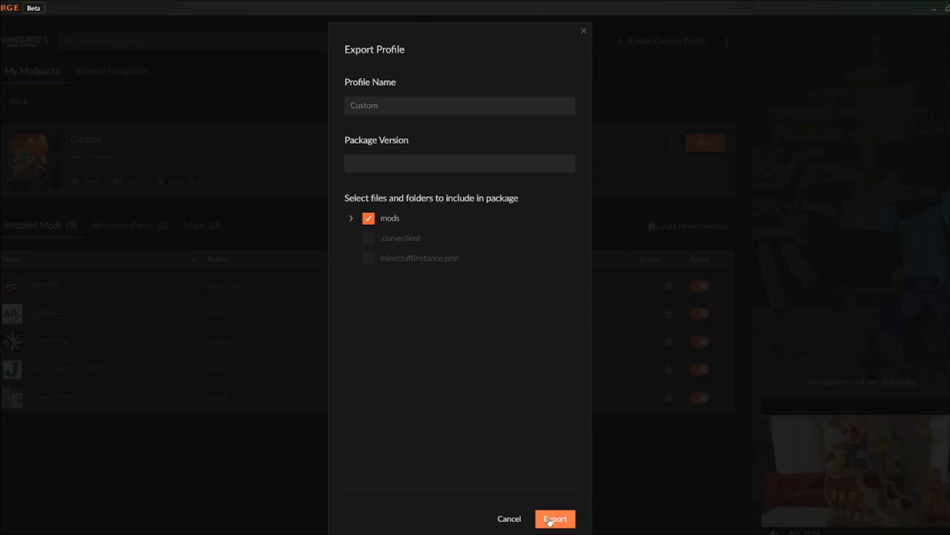
# - Export the profile to the desktop as Custom.zip
pyautogui.click(555, 533)
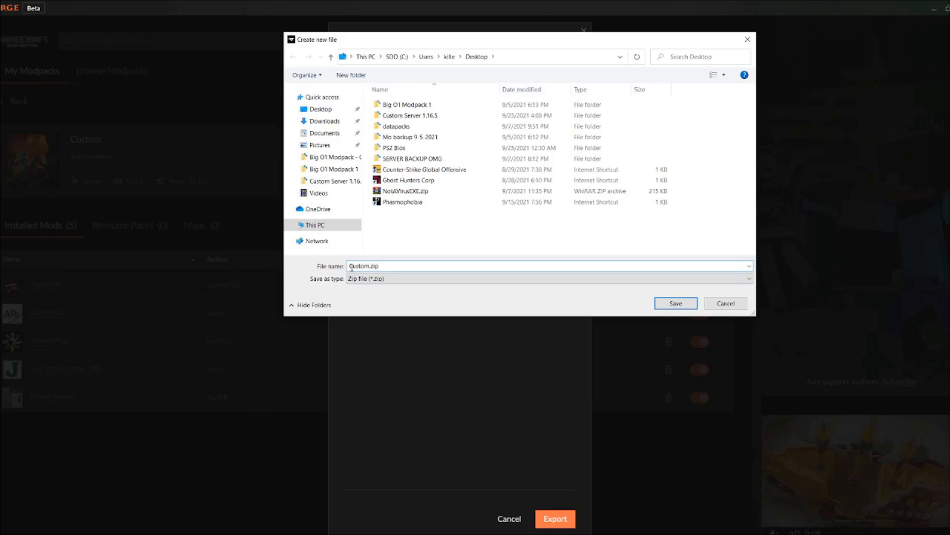
pyautogui.click(395, 266)
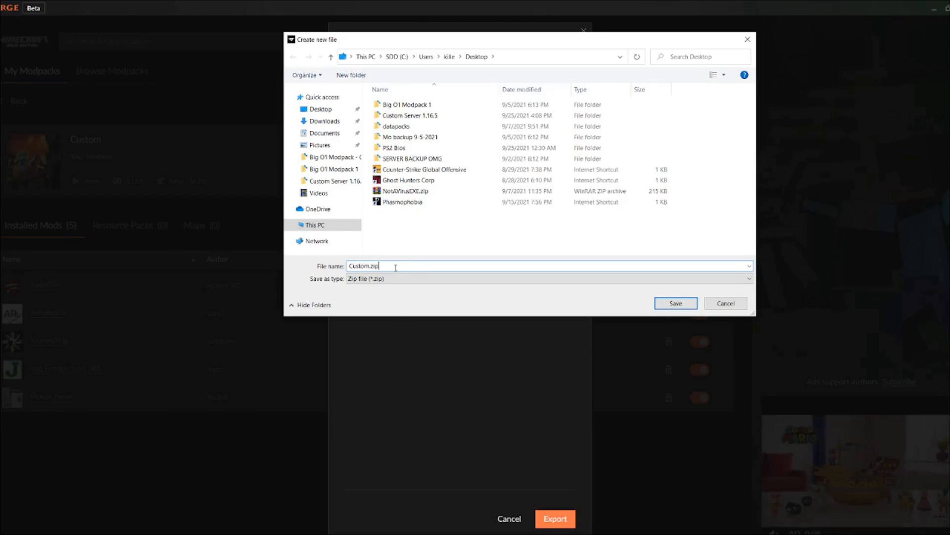
pyautogui.click(675, 304)
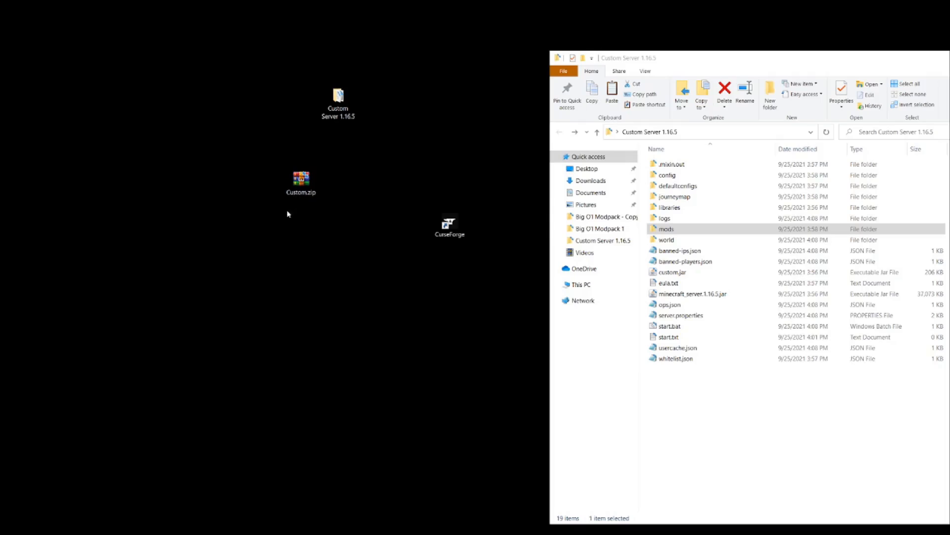
pyautogui.click(301, 180)
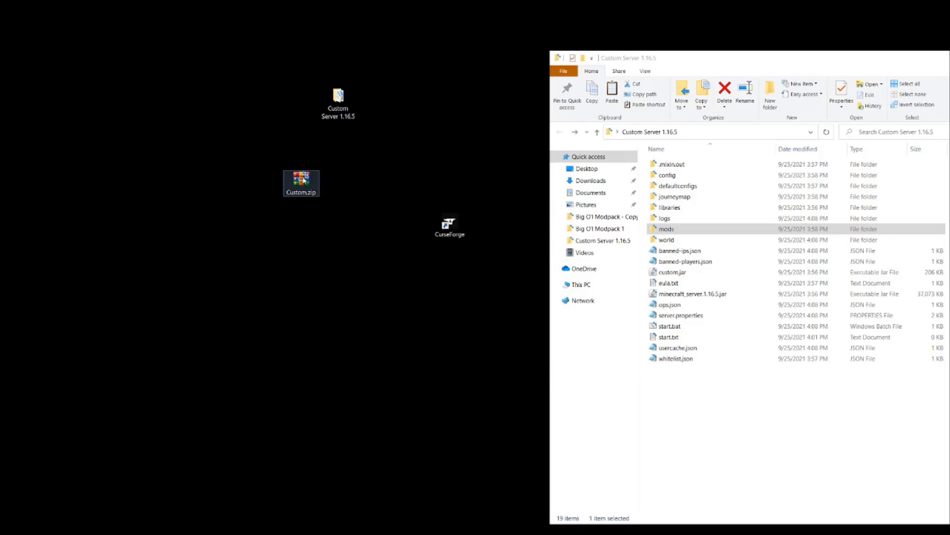
pyautogui.moveTo(298, 184)
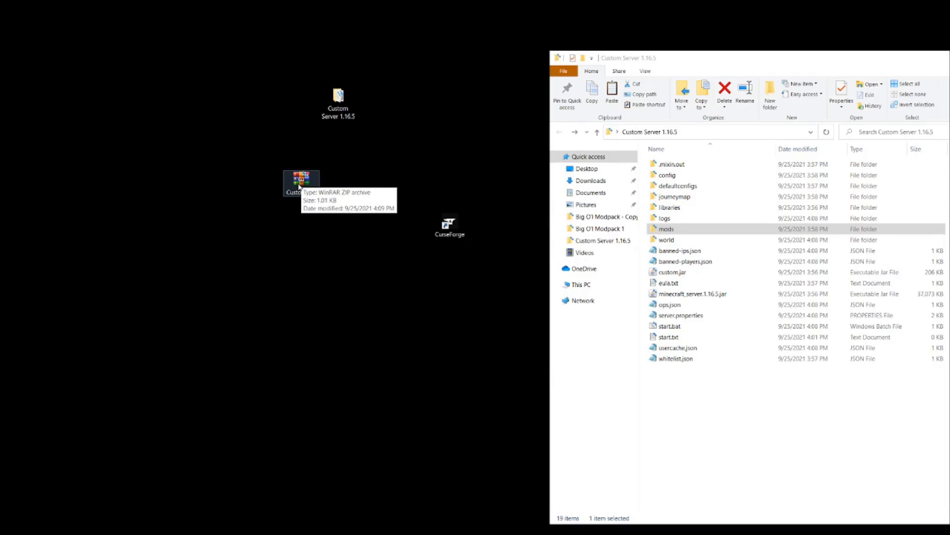
pyautogui.doubleClick(298, 179)
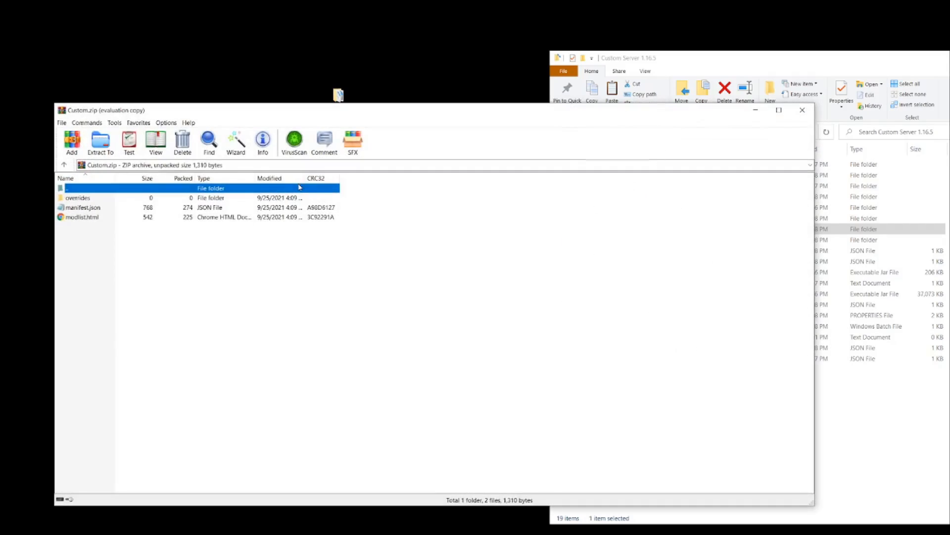
pyautogui.doubleClick(73, 208)
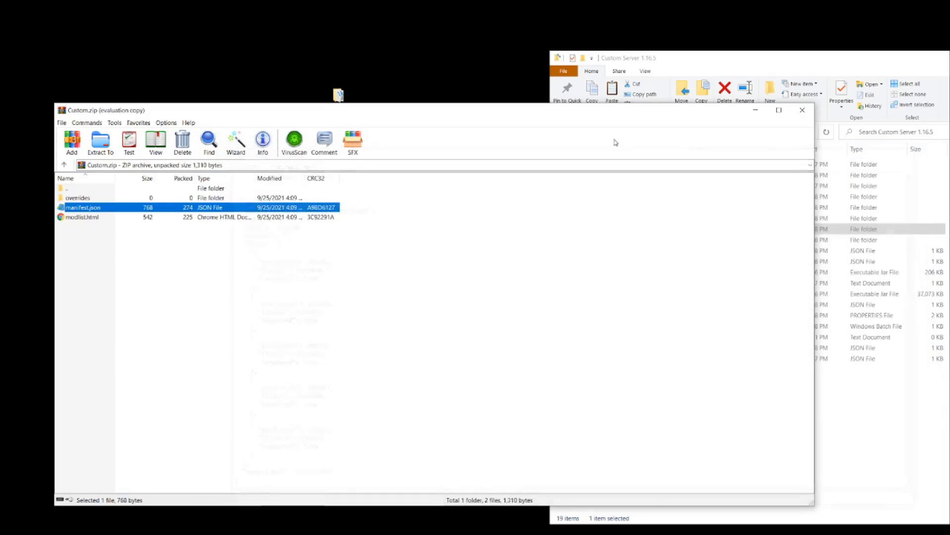
pyautogui.doubleClick(82, 216)
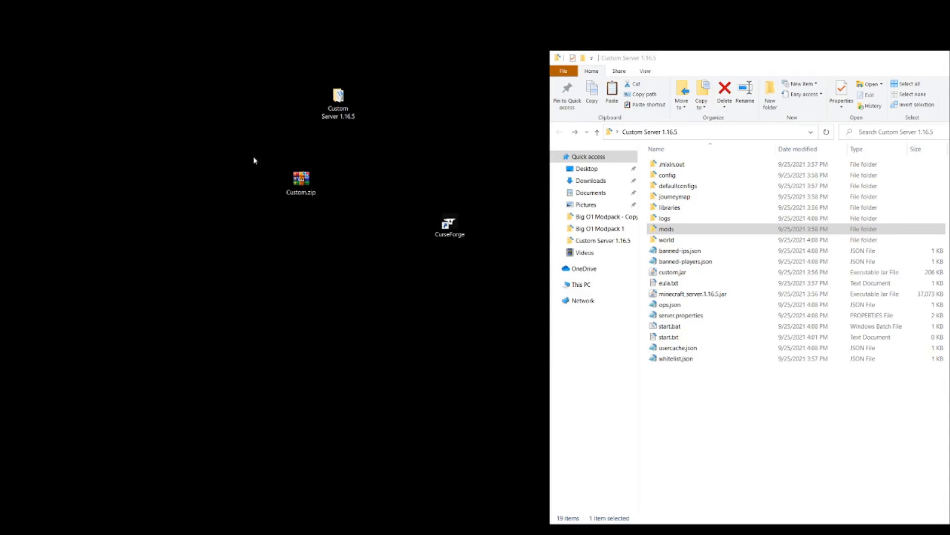
pyautogui.click(300, 181)
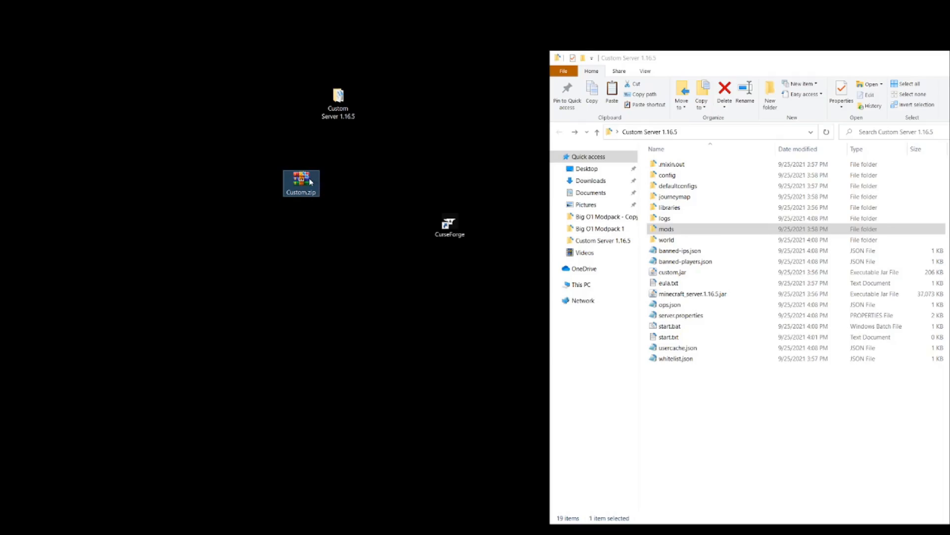
pyautogui.moveTo(310, 180)
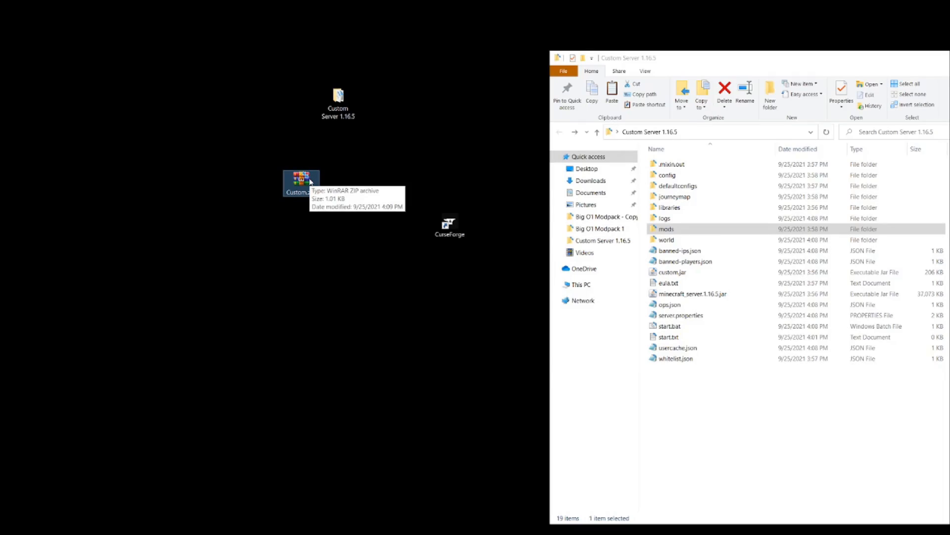
pyautogui.moveTo(230, 346)
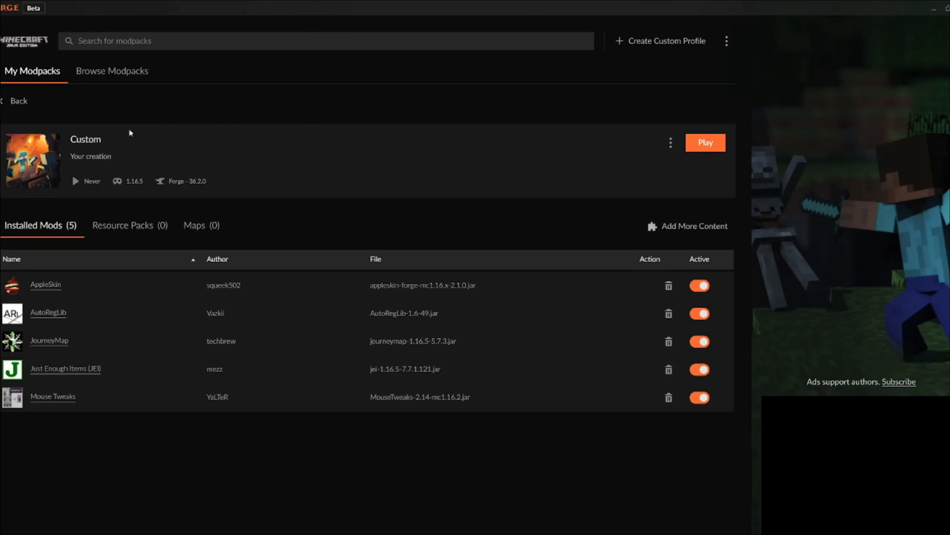
pyautogui.moveTo(177, 9)
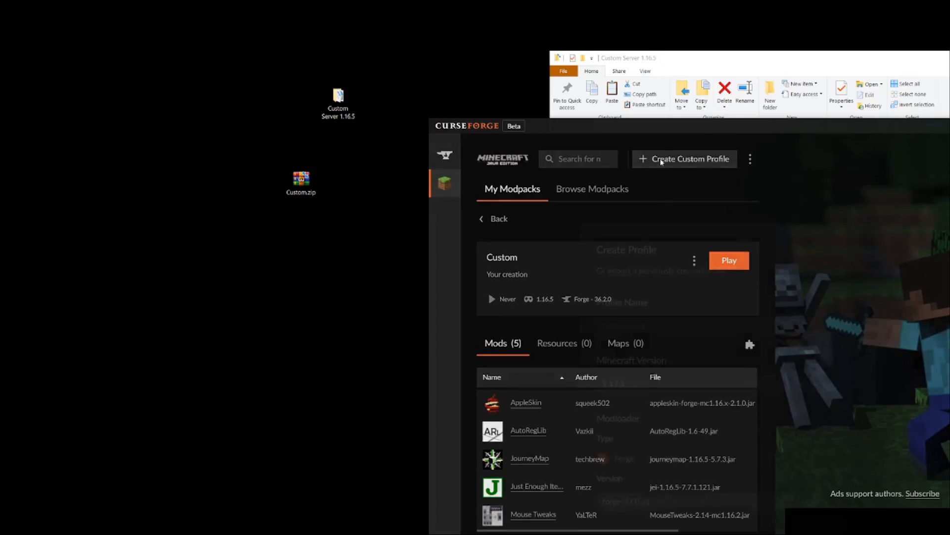
# - Import Custom.zip as a new profile, adding Custom (1) for 1.16.5 to My Modpacks
pyautogui.click(684, 158)
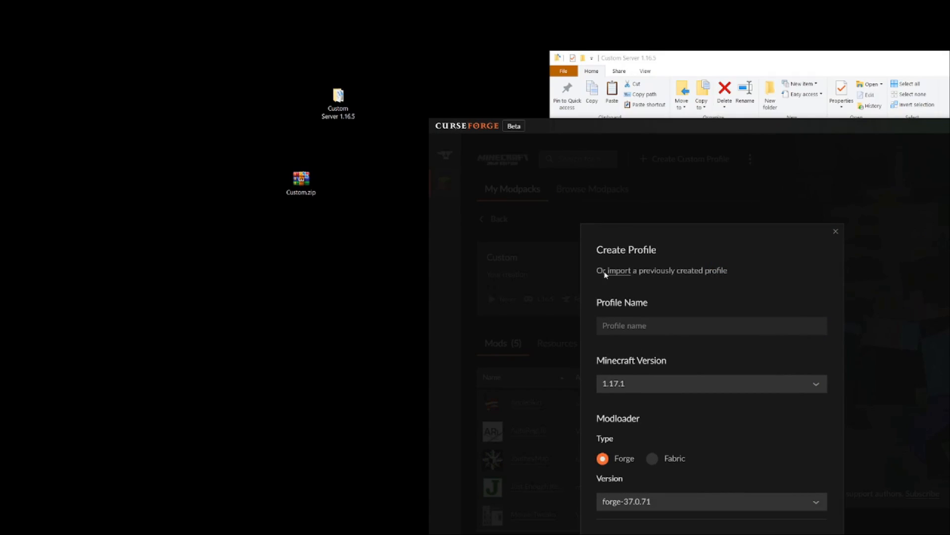
pyautogui.click(619, 271)
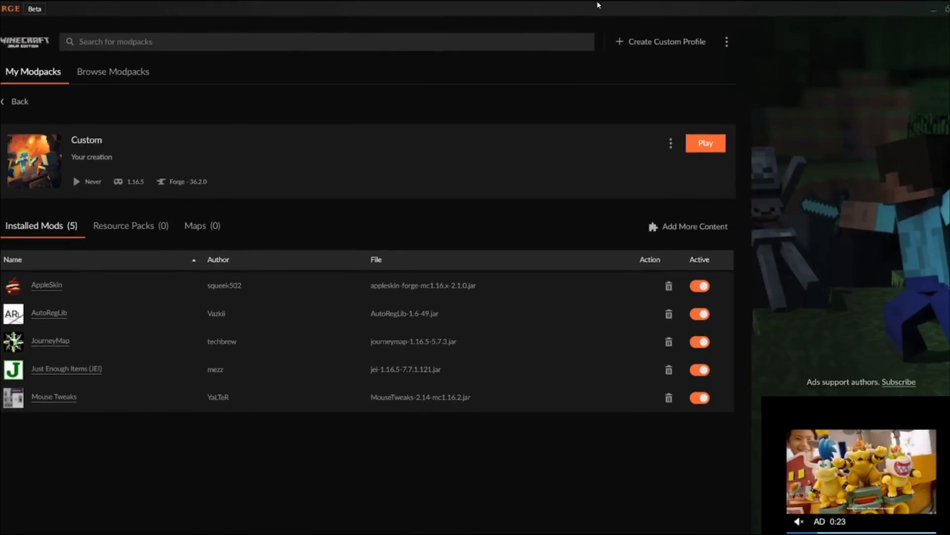
pyautogui.click(16, 101)
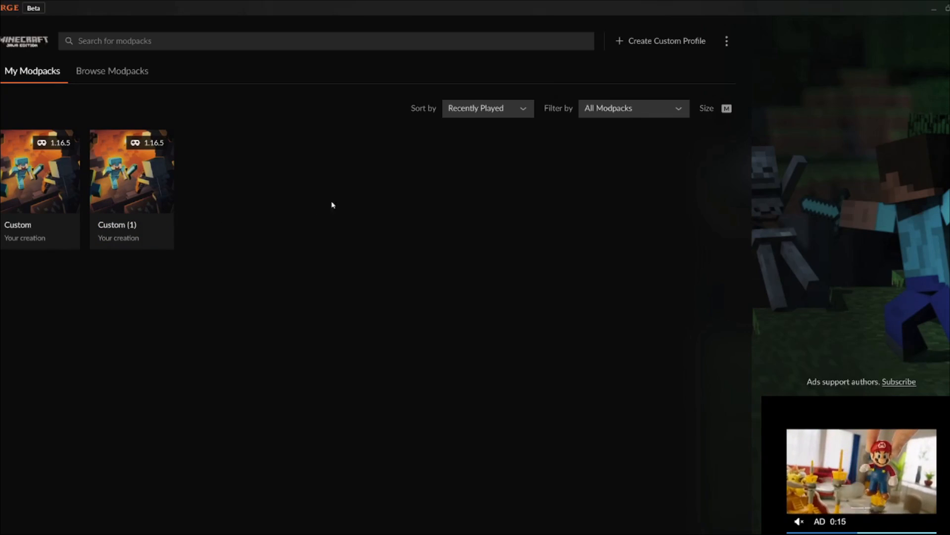
pyautogui.moveTo(308, 122)
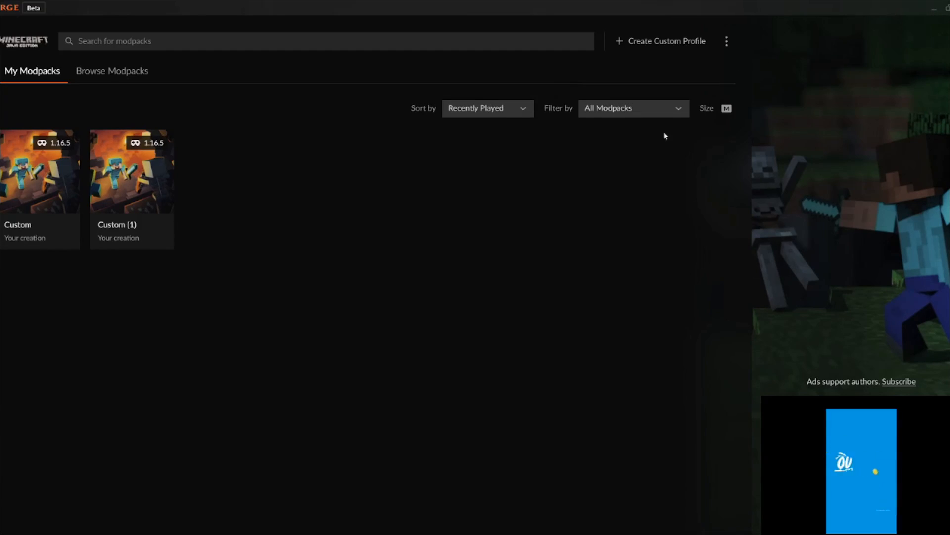
pyautogui.moveTo(410, 138)
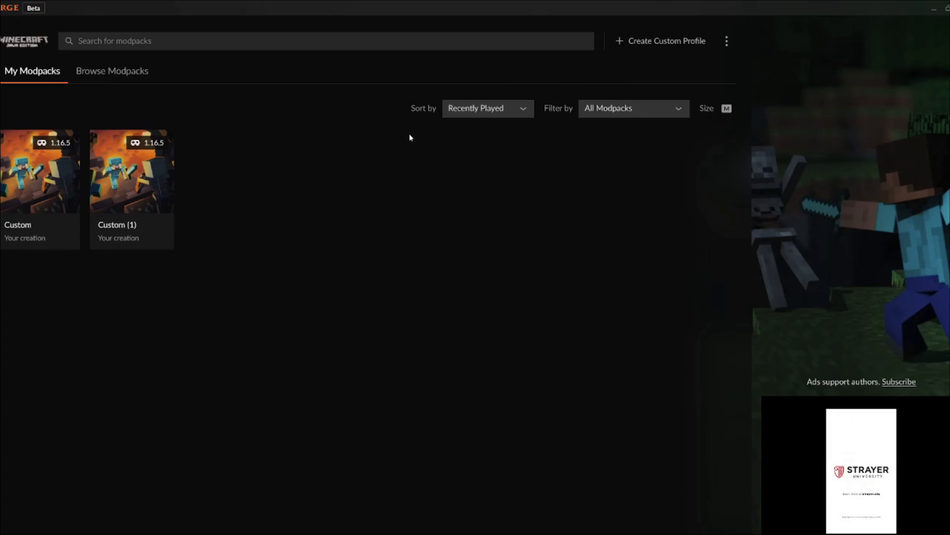